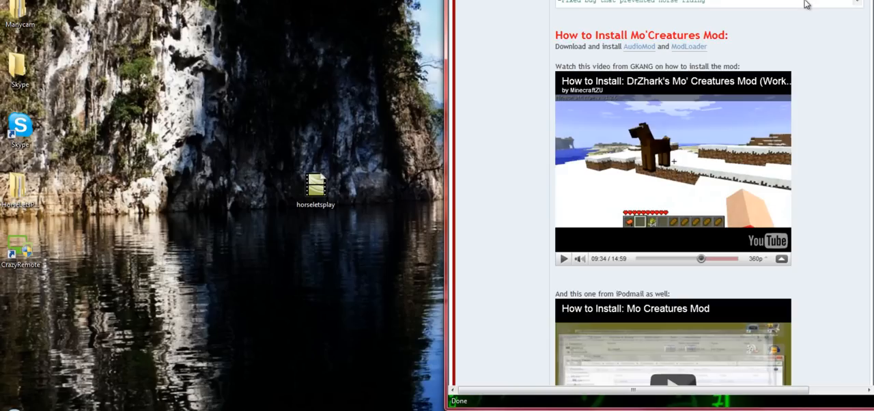
{"action": "mouse_move", "coordinate": [802, 8]}
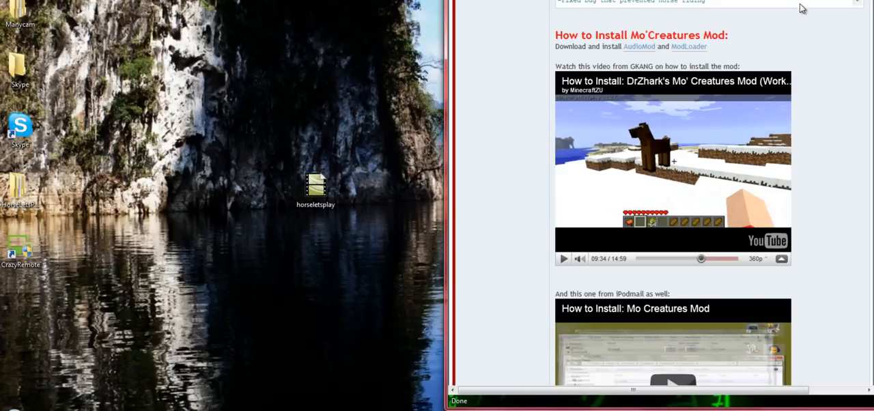
{"action": "mouse_move", "coordinate": [674, 35]}
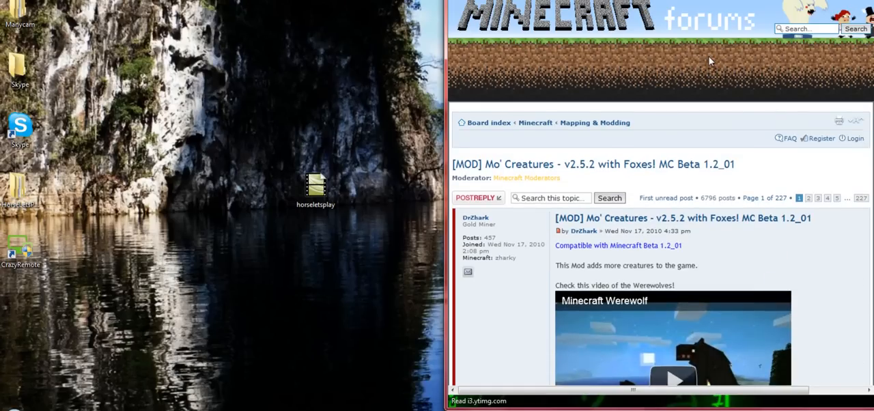
- Scroll through the Mo' Creatures forum post toward the Risugami's Mods Beta 1.2_01 thread
{"action": "scroll", "scroll_direction": "down", "scroll_amount": 3}
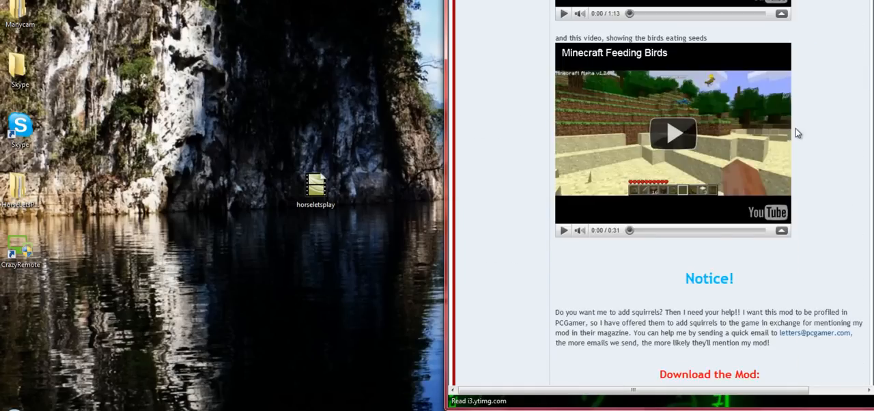
{"action": "scroll", "scroll_direction": "down", "scroll_amount": 3}
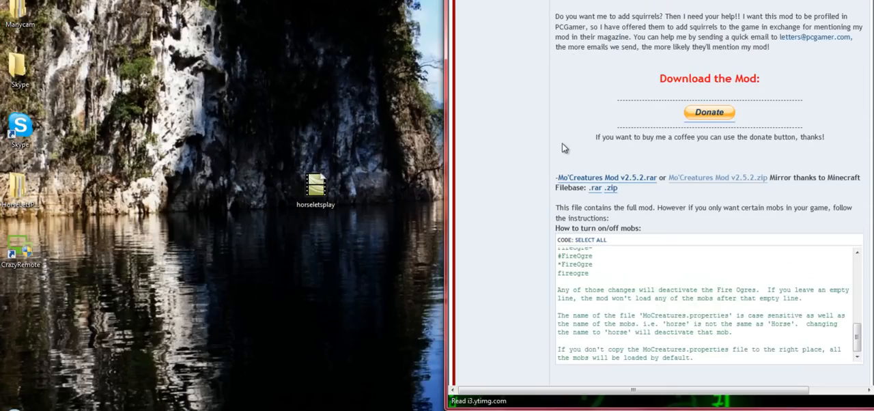
{"action": "mouse_move", "coordinate": [786, 196]}
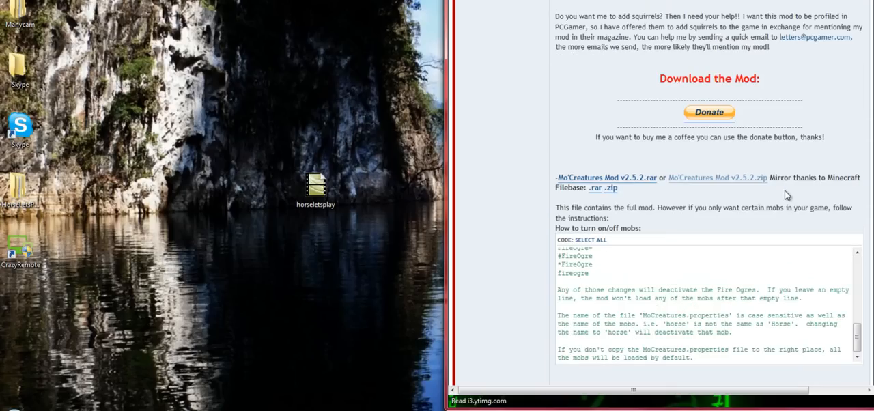
{"action": "mouse_move", "coordinate": [768, 195]}
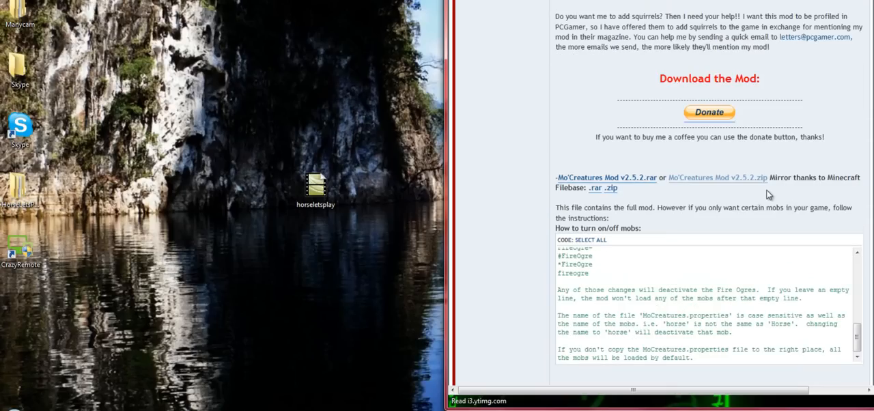
{"action": "mouse_move", "coordinate": [306, 162]}
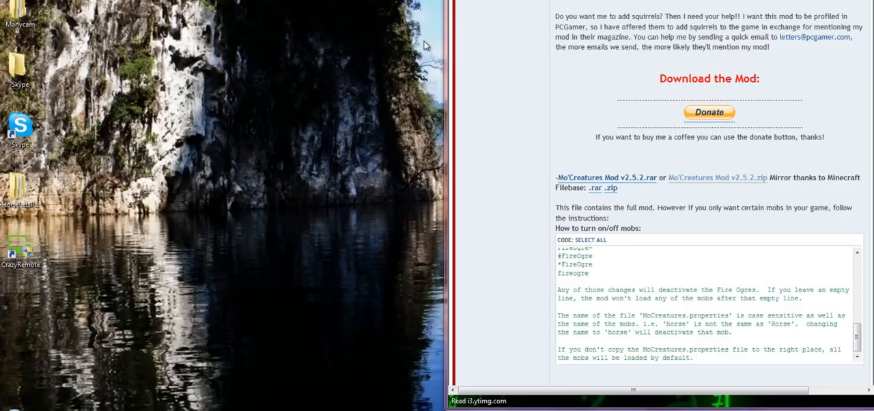
{"action": "mouse_move", "coordinate": [568, 34]}
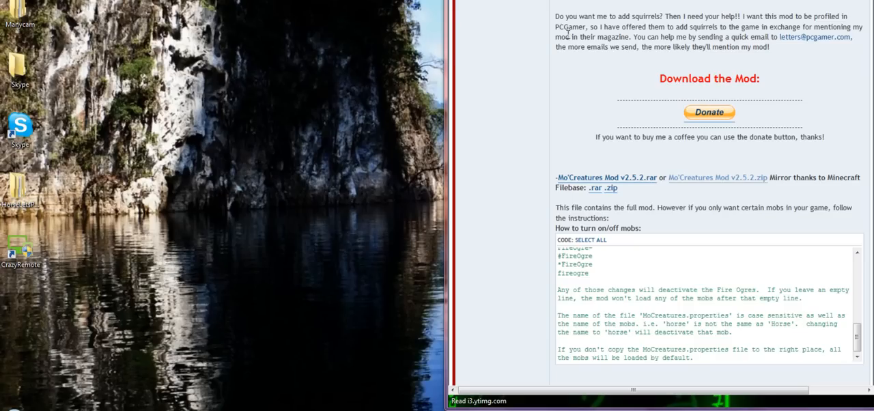
{"action": "mouse_move", "coordinate": [664, 163]}
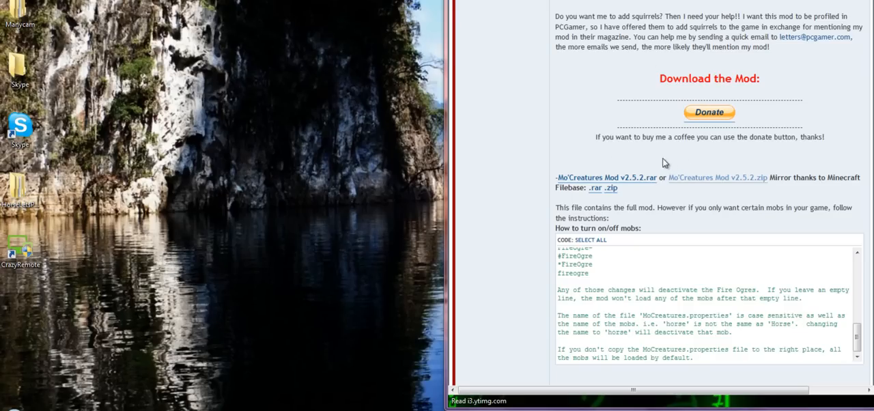
{"action": "scroll", "scroll_direction": "down", "scroll_amount": 3}
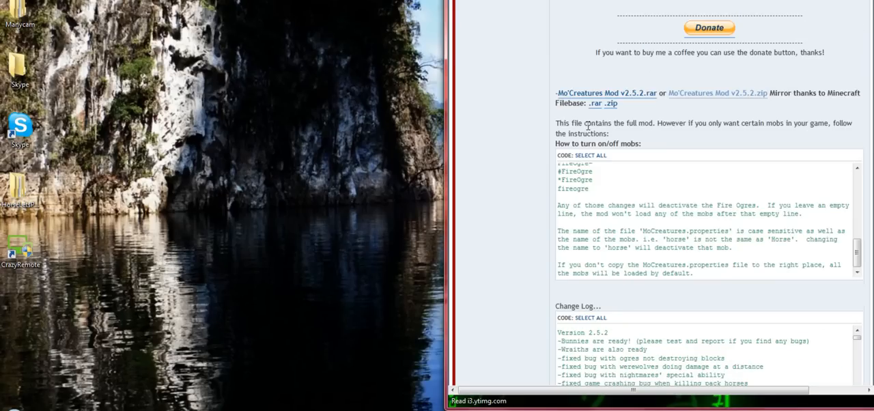
{"action": "scroll", "scroll_direction": "up", "scroll_amount": 3}
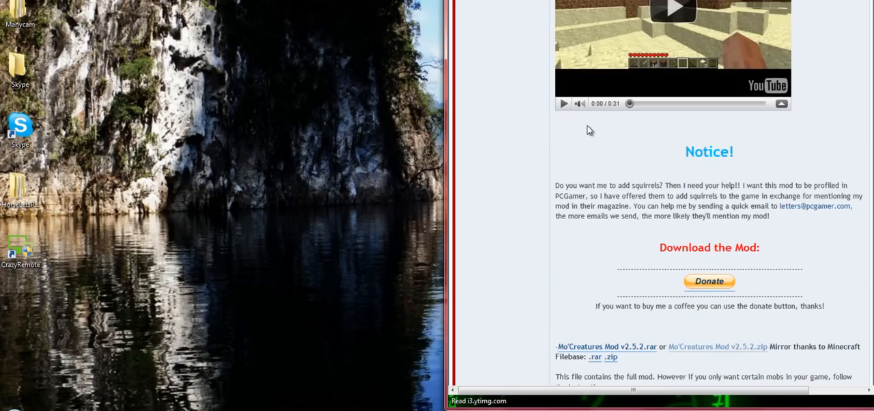
{"action": "scroll", "scroll_direction": "down", "scroll_amount": 3}
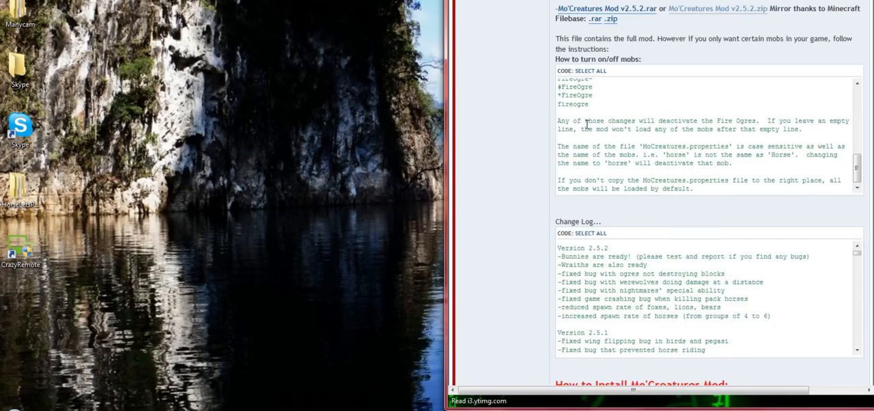
{"action": "scroll", "scroll_direction": "down", "scroll_amount": 3}
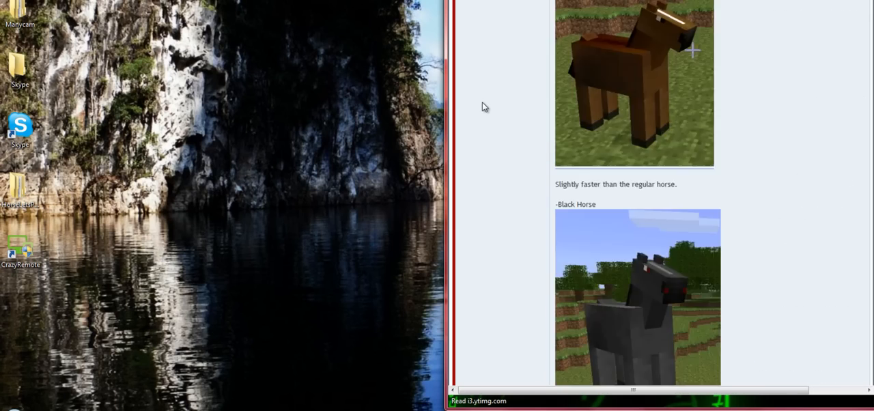
{"action": "scroll", "scroll_direction": "down", "scroll_amount": 3}
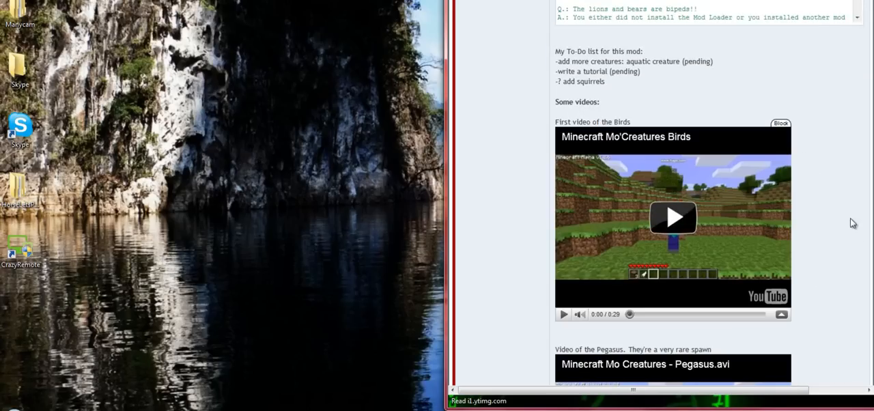
{"action": "scroll", "scroll_direction": "down", "scroll_amount": 3}
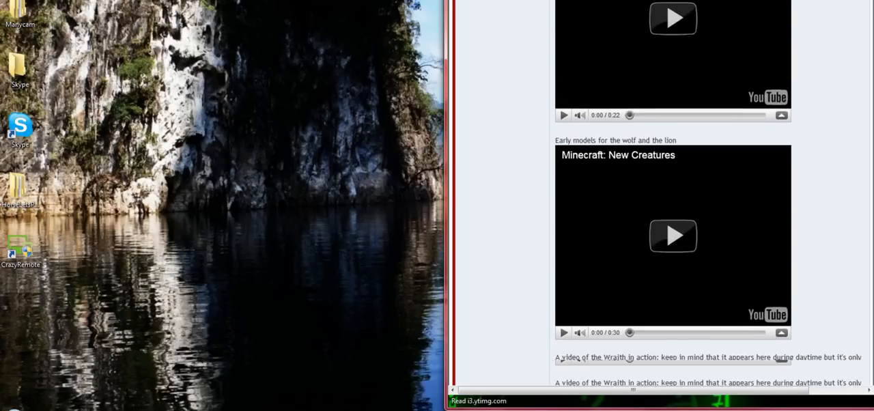
{"action": "scroll", "scroll_direction": "down", "scroll_amount": 3}
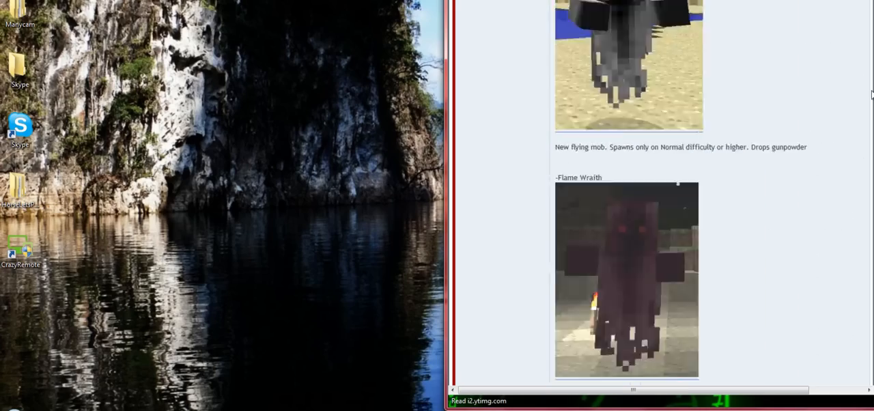
{"action": "scroll", "scroll_direction": "down", "scroll_amount": 3}
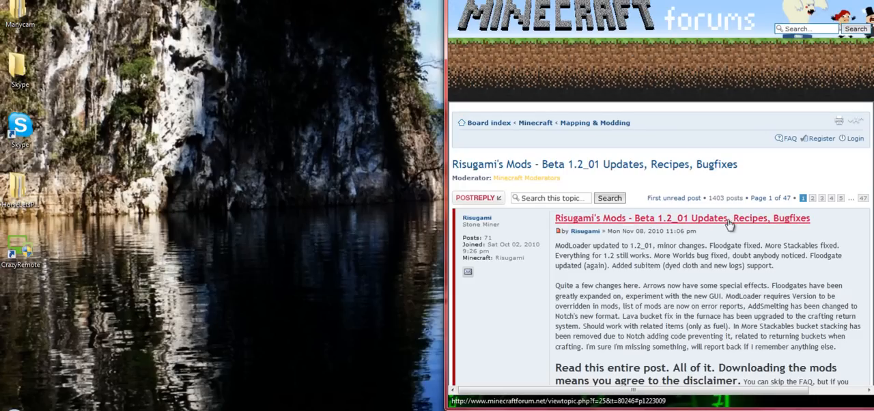
- Open the ModLoader Beta 1.2_01 download page on MediaFire
{"action": "scroll", "scroll_direction": "down", "scroll_amount": 3}
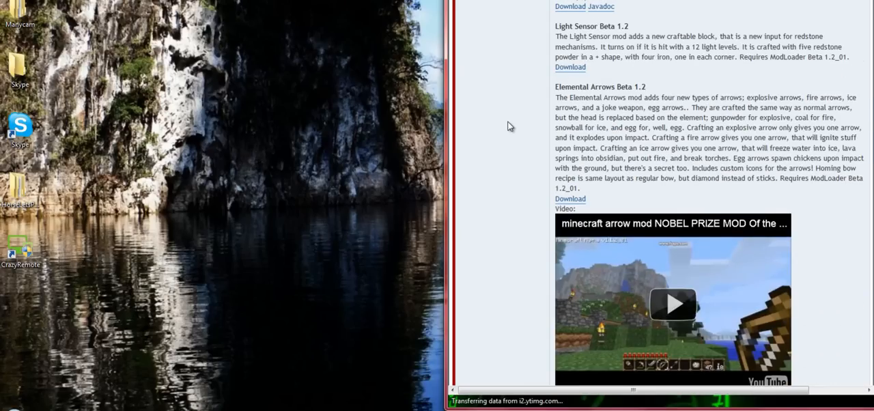
{"action": "scroll", "scroll_direction": "up", "scroll_amount": 3}
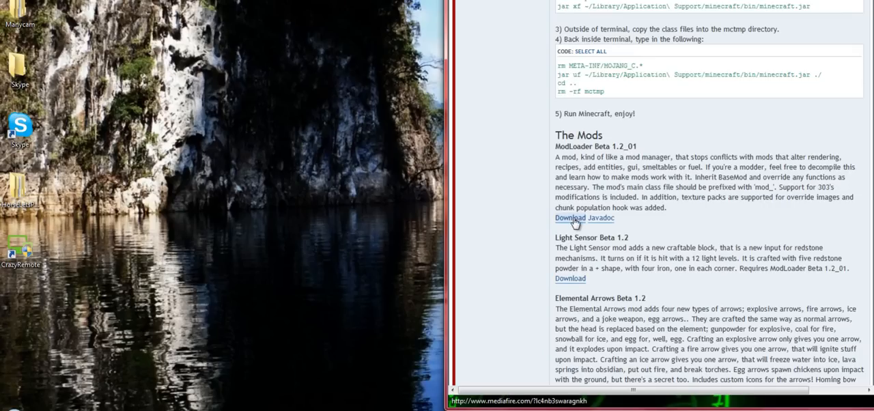
{"action": "left_click", "coordinate": [570, 218]}
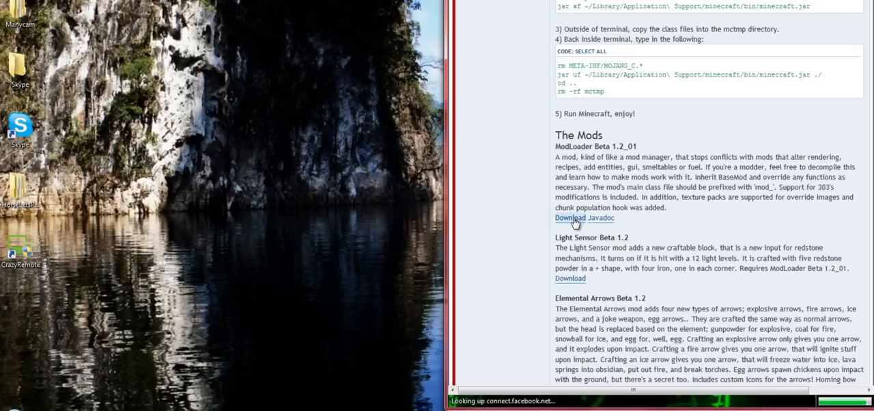
{"action": "left_click", "coordinate": [569, 218]}
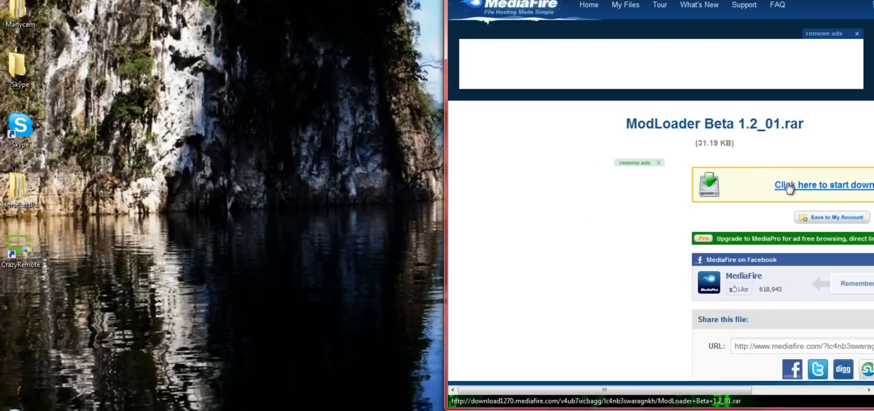
- Start the ModLoader Beta 1.2_01.rar download and open it with WinRAR
{"action": "left_click", "coordinate": [823, 184]}
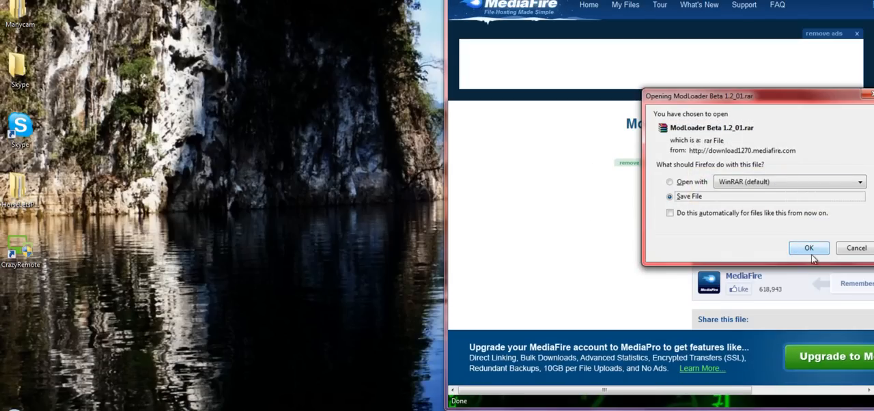
{"action": "left_click", "coordinate": [669, 181]}
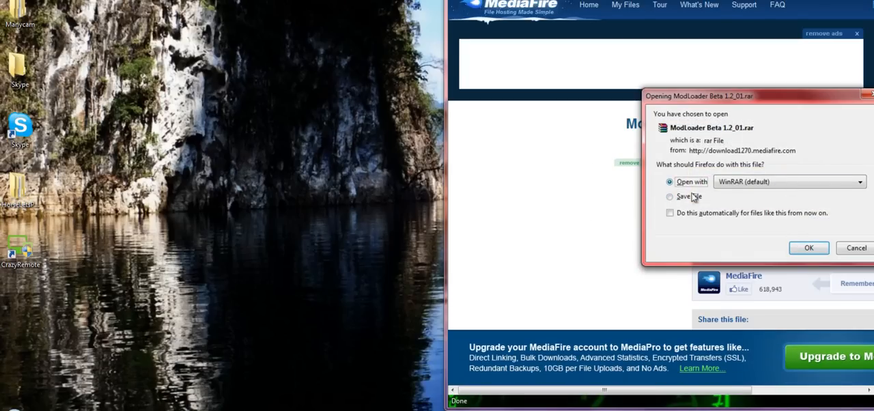
{"action": "left_click", "coordinate": [808, 248]}
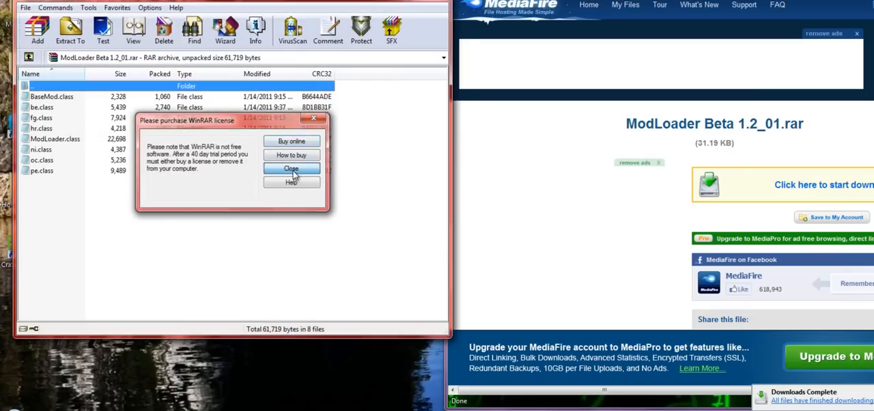
- Select all ModLoader class files in the archive with Ctrl+A
{"action": "left_click", "coordinate": [292, 169]}
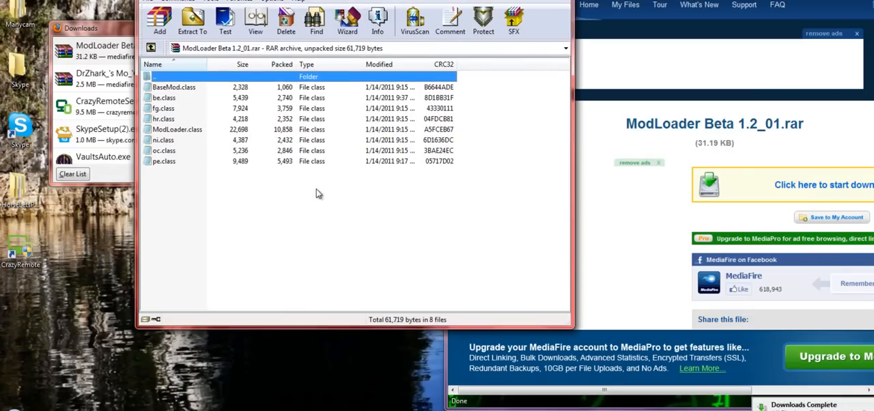
{"action": "key", "text": "ctrl+a"}
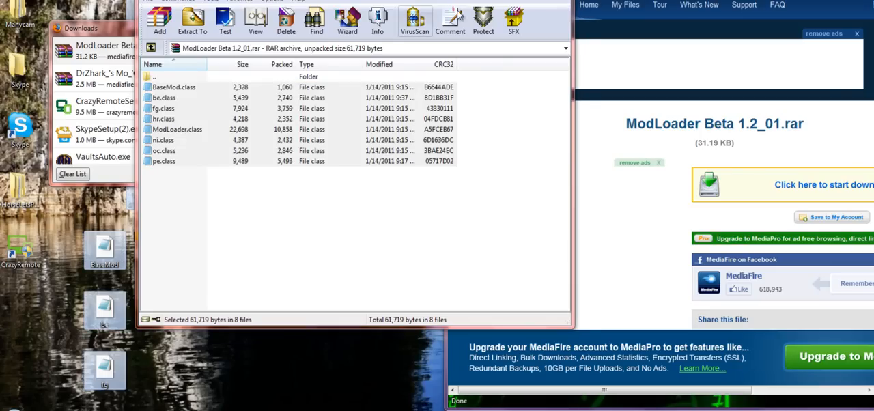
{"action": "mouse_move", "coordinate": [220, 96]}
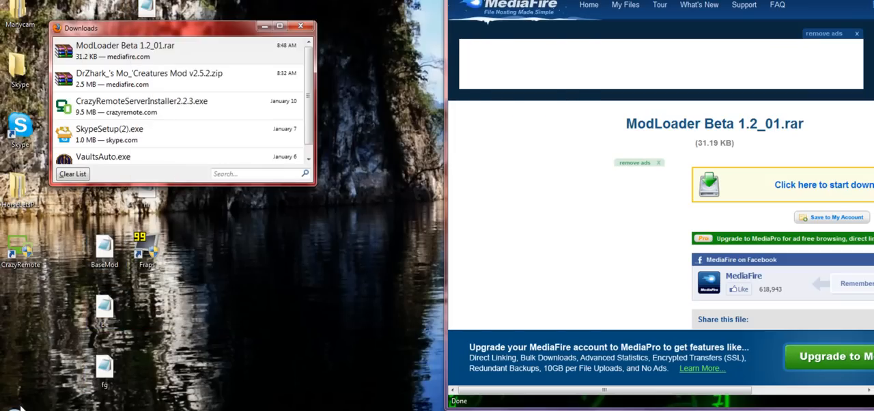
- Run %appdata% from the Start menu and open the .minecraft folder
{"action": "left_click", "coordinate": [10, 406]}
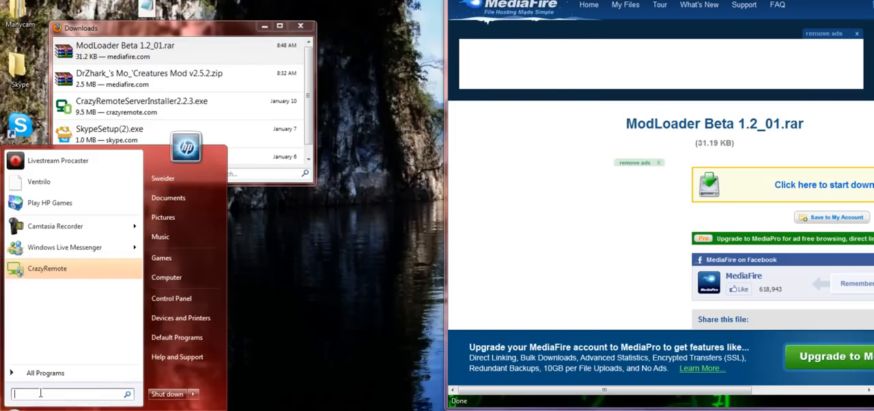
{"action": "type", "text": "run"}
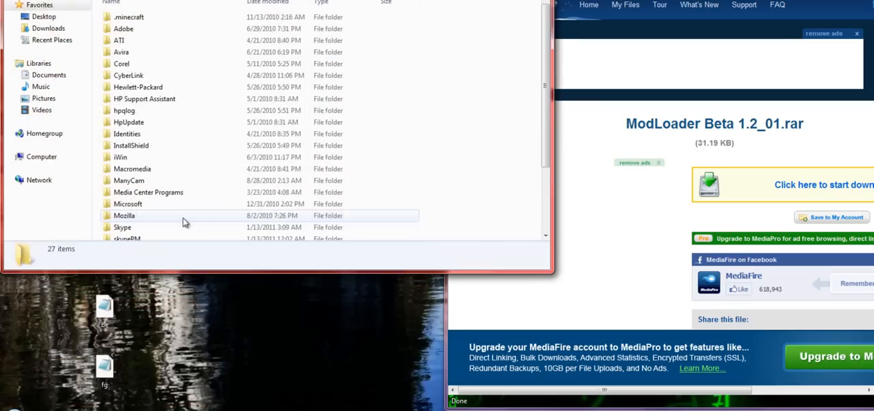
{"action": "double_click", "coordinate": [129, 17]}
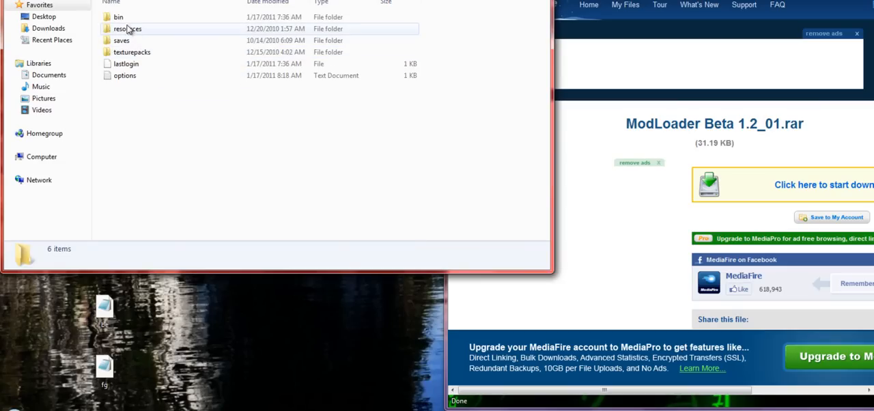
- Open bin\minecraft.jar with WinRAR, dismissing the license reminder and Firefox Downloads list
{"action": "double_click", "coordinate": [127, 29]}
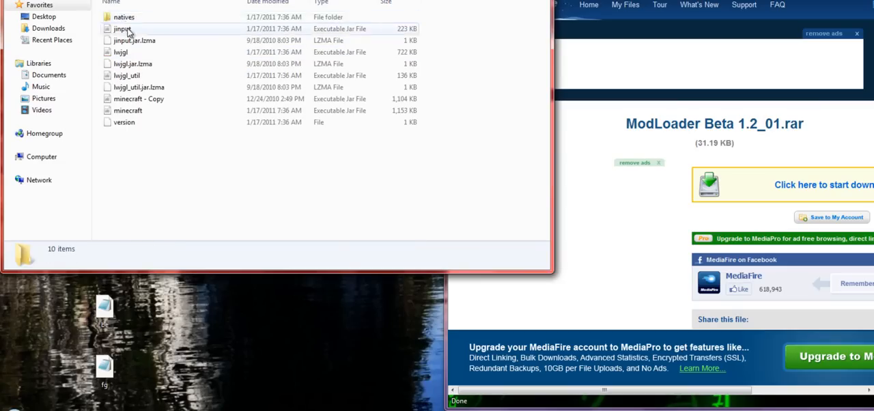
{"action": "right_click", "coordinate": [127, 110]}
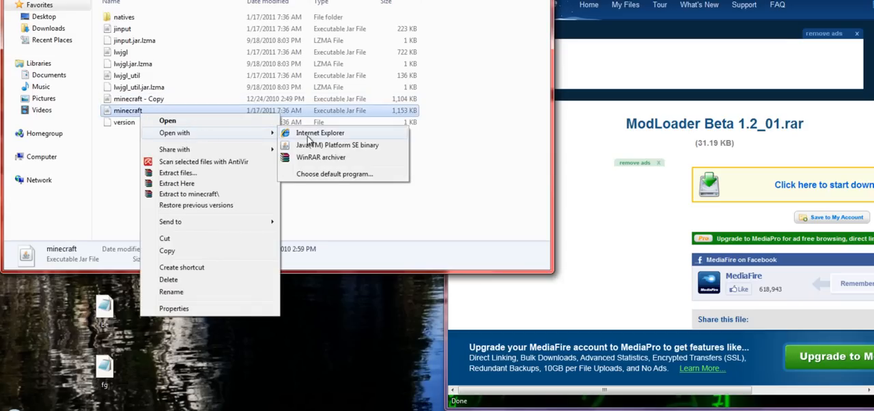
{"action": "left_click", "coordinate": [320, 157]}
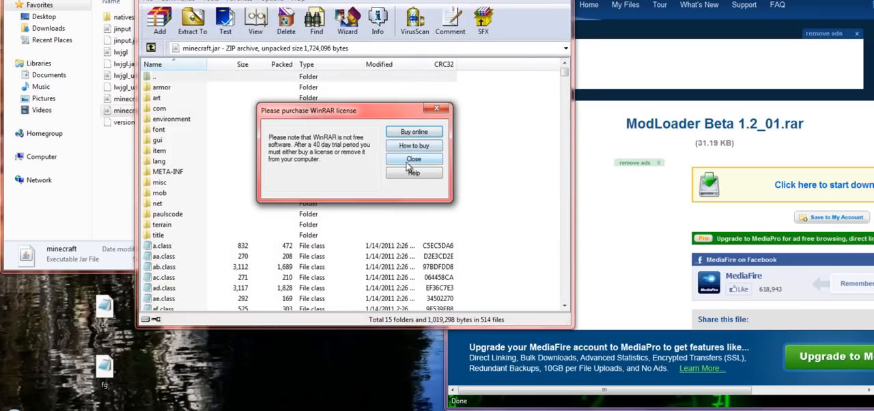
{"action": "left_click", "coordinate": [413, 159]}
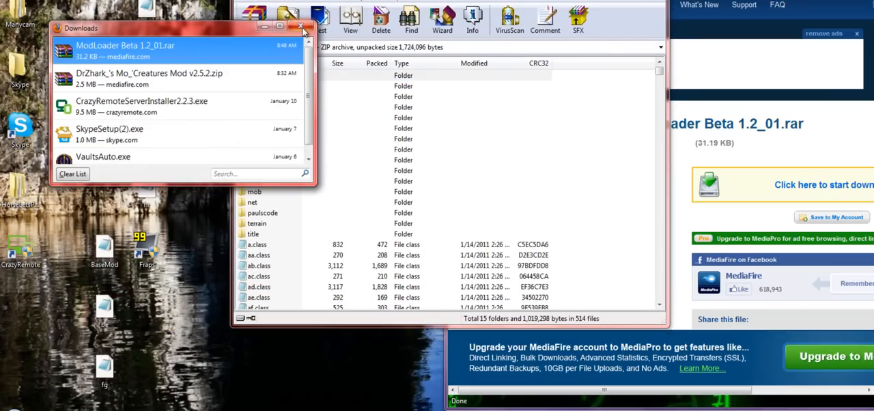
{"action": "left_click", "coordinate": [302, 26]}
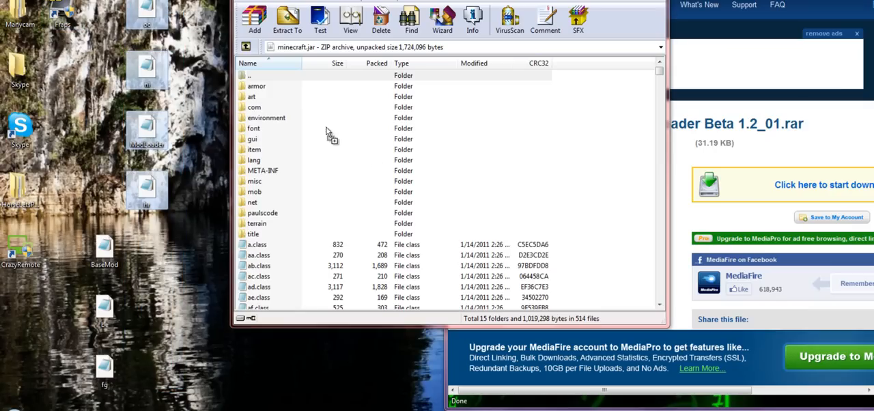
- Add the desktop ModLoader class files into minecraft.jar in two batches, confirming each with OK
{"action": "left_click", "coordinate": [253, 20]}
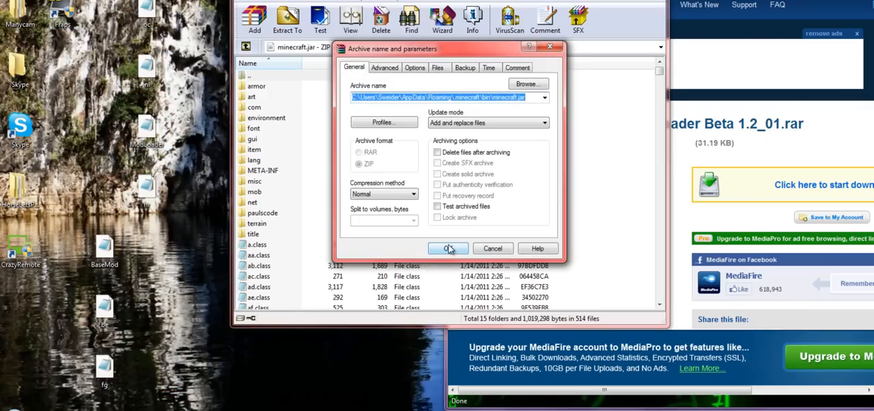
{"action": "left_click", "coordinate": [448, 248]}
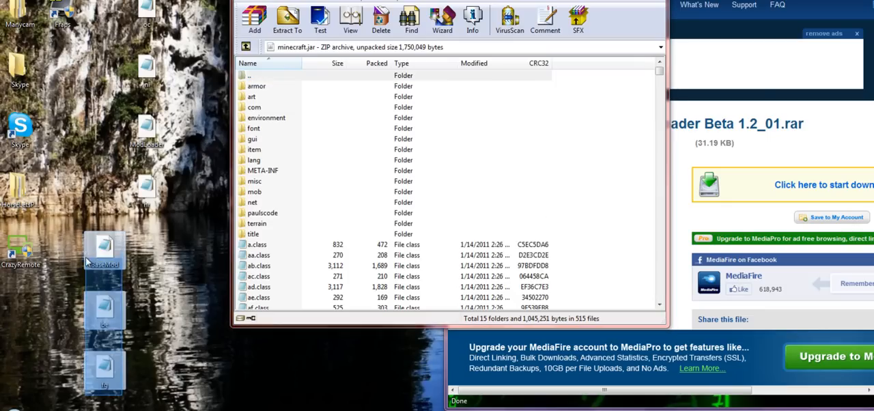
{"action": "left_click", "coordinate": [254, 19]}
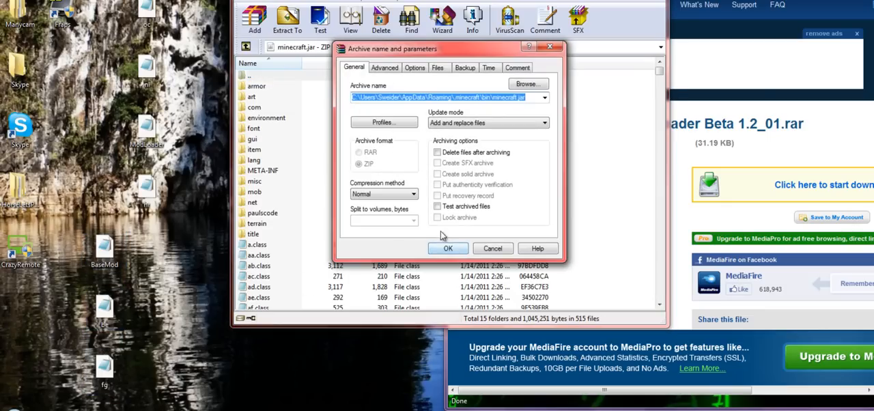
{"action": "left_click", "coordinate": [448, 248]}
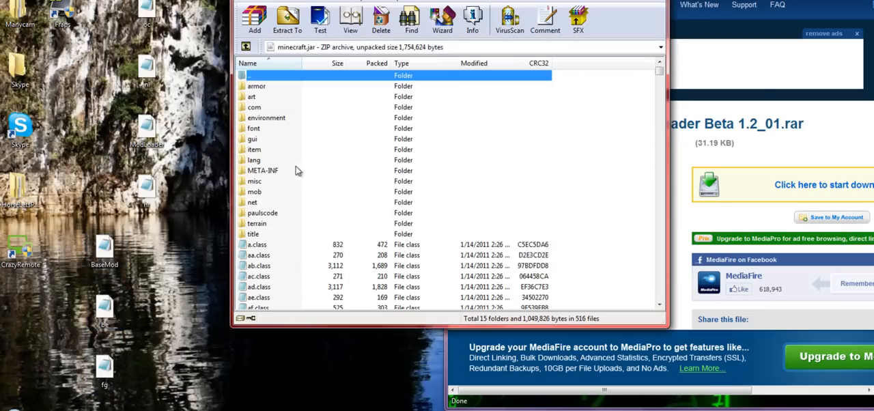
{"action": "mouse_move", "coordinate": [266, 174]}
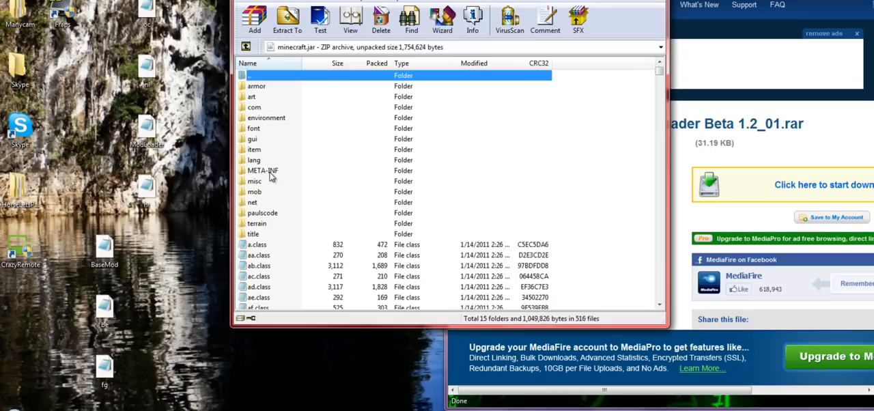
- Delete the META-INF folder from minecraft.jar and confirm with Yes
{"action": "right_click", "coordinate": [263, 170]}
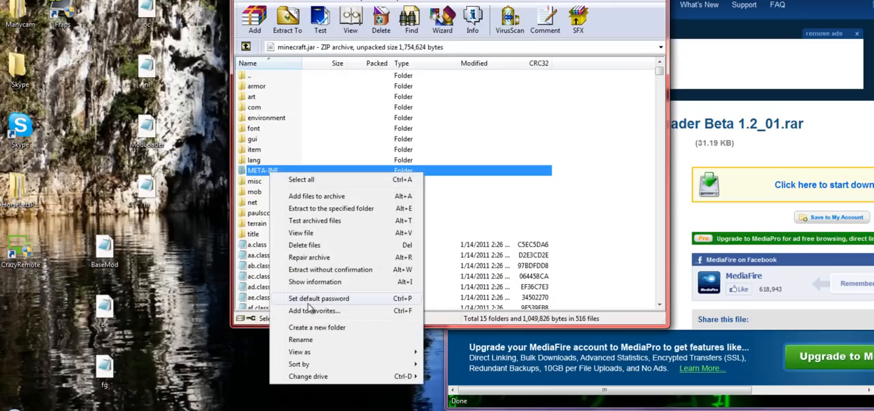
{"action": "left_click", "coordinate": [305, 245]}
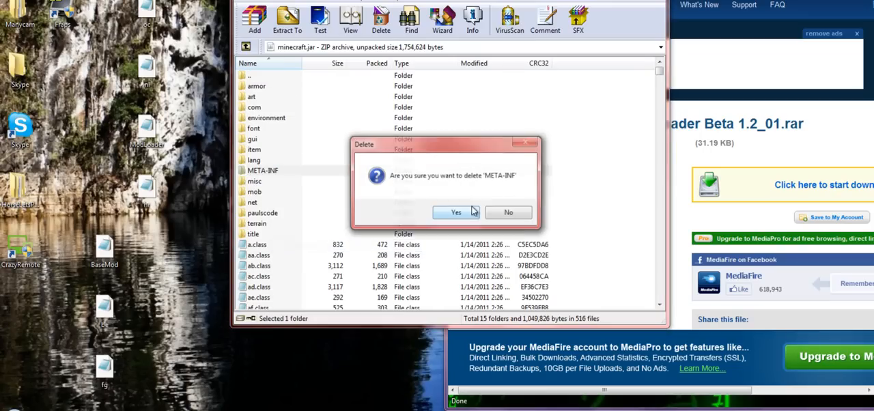
{"action": "left_click", "coordinate": [456, 212]}
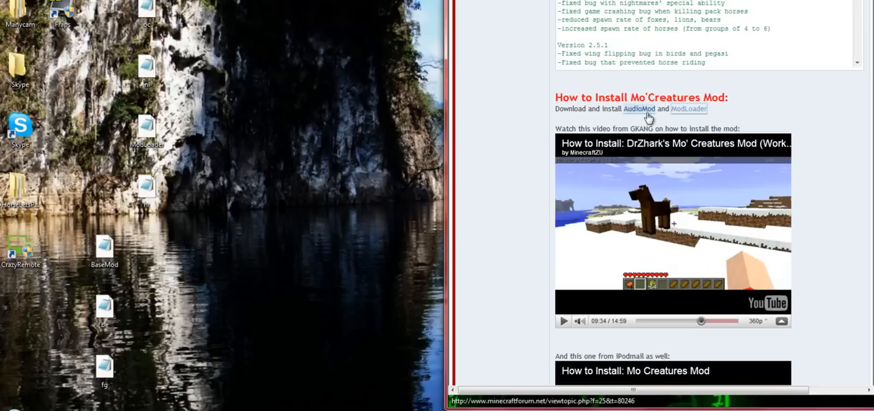
- Follow the AudioMod link and scroll to the AudioMod Beta 1.2 download
{"action": "left_click", "coordinate": [688, 108]}
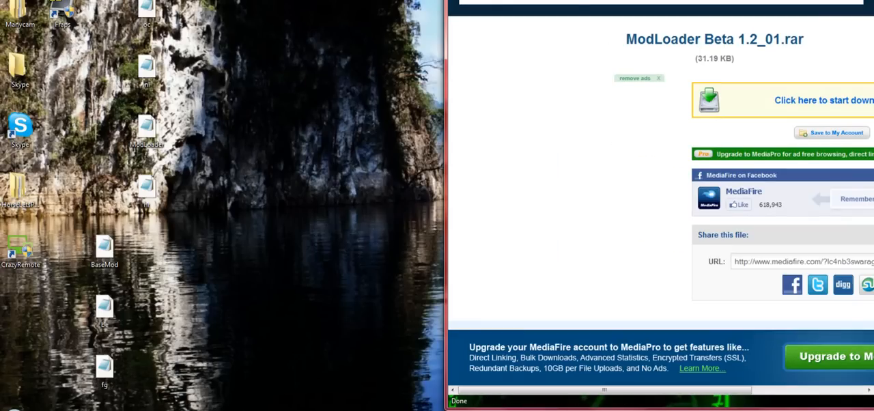
{"action": "scroll", "scroll_direction": "down", "scroll_amount": 3}
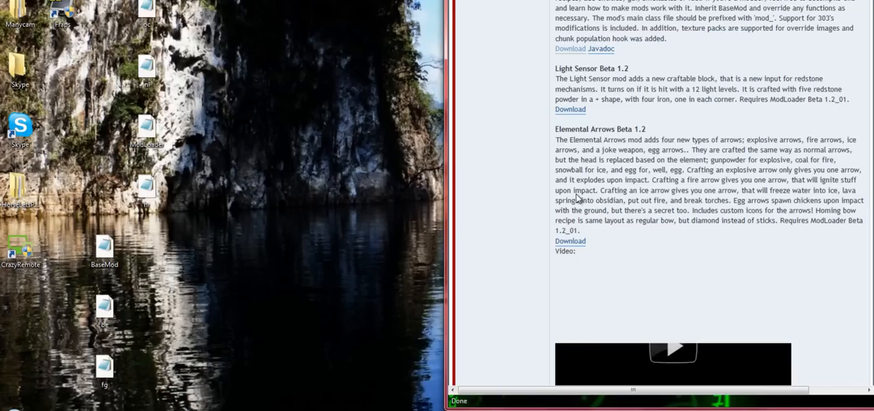
{"action": "scroll", "scroll_direction": "down", "scroll_amount": 3}
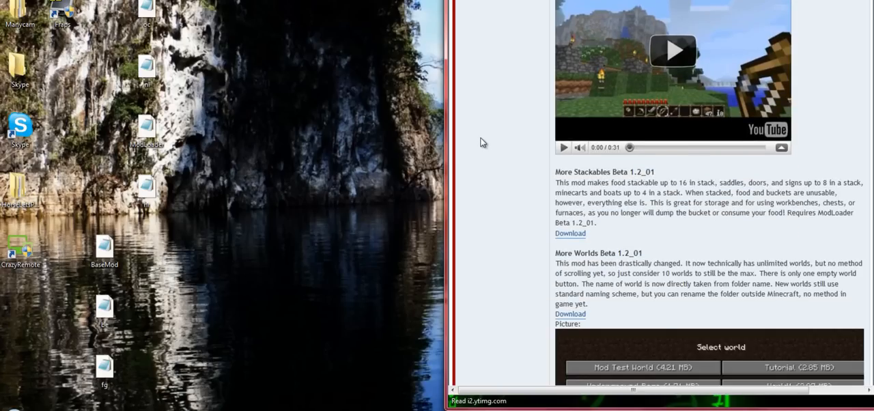
{"action": "scroll", "scroll_direction": "down", "scroll_amount": 3}
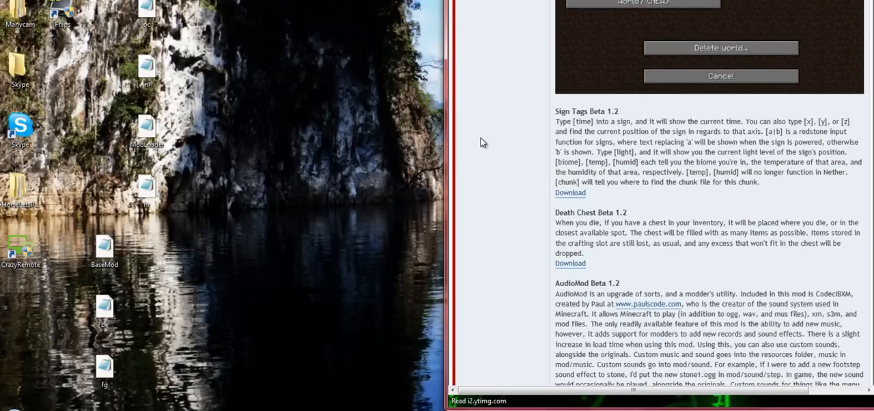
{"action": "scroll", "scroll_direction": "down", "scroll_amount": 3}
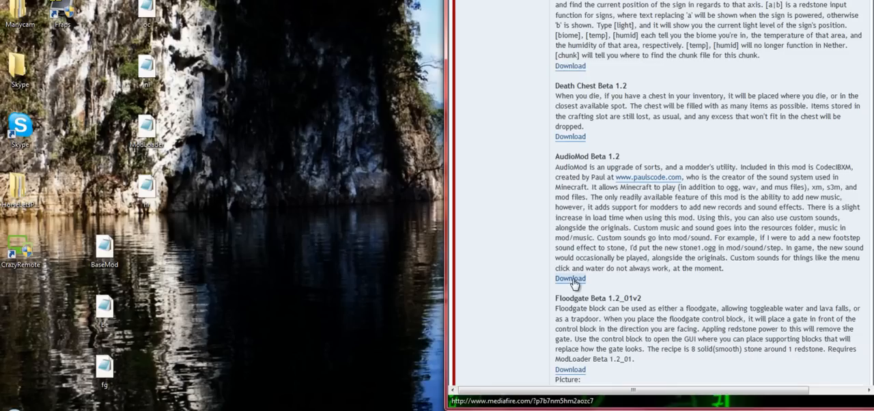
- Download AudioMod Beta 1.2.rar from MediaFire and open it with WinRAR
{"action": "left_click", "coordinate": [570, 278]}
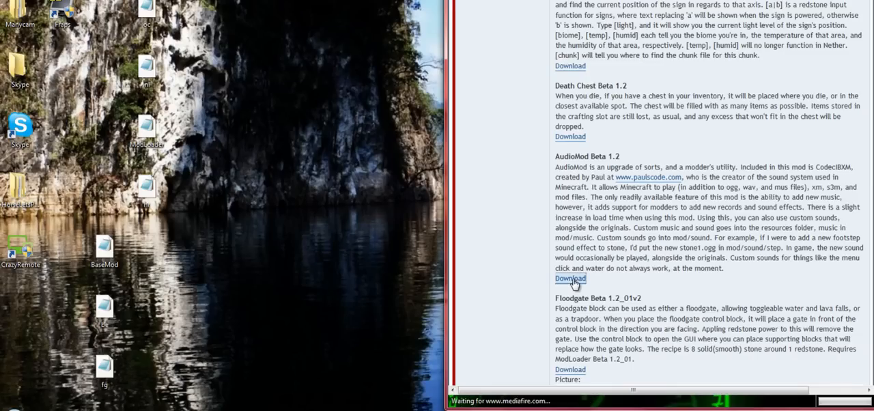
{"action": "left_click", "coordinate": [570, 279]}
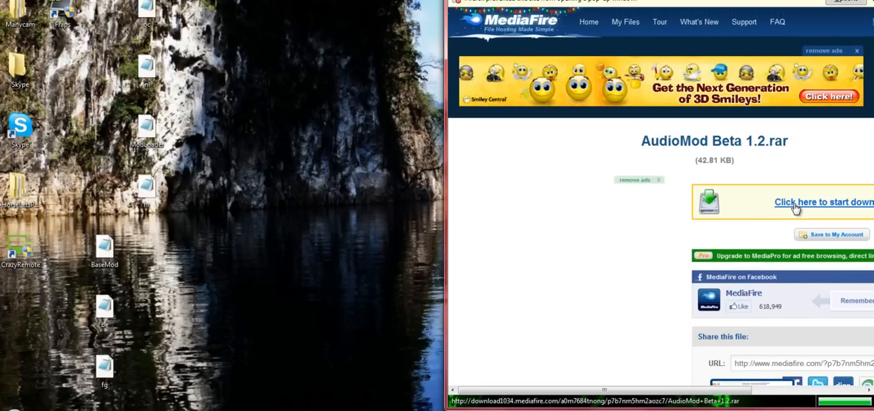
{"action": "left_click", "coordinate": [823, 201]}
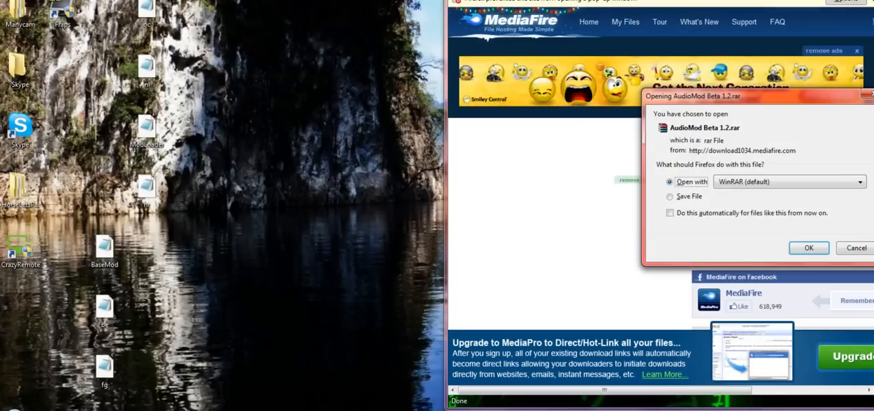
{"action": "left_click", "coordinate": [808, 248]}
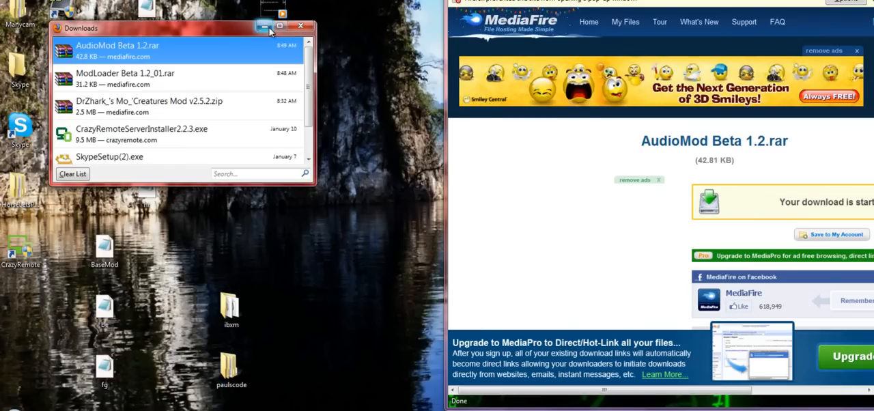
- Reopen minecraft.jar and add the ibxm and paulscode folders, confirming with OK
{"action": "left_click", "coordinate": [264, 26]}
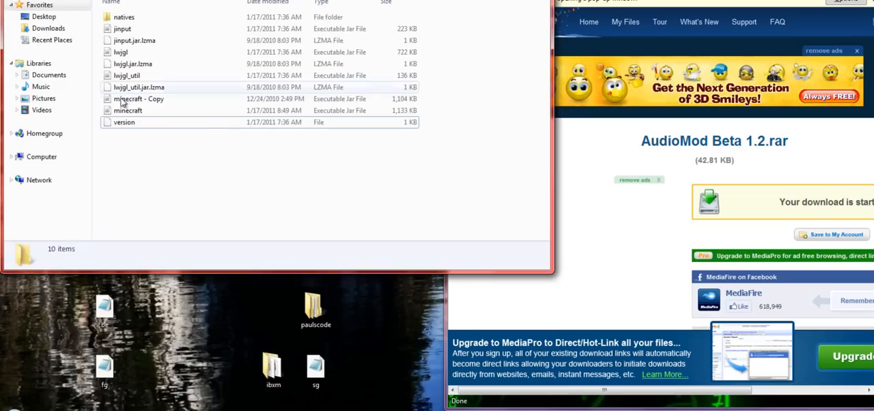
{"action": "double_click", "coordinate": [128, 110]}
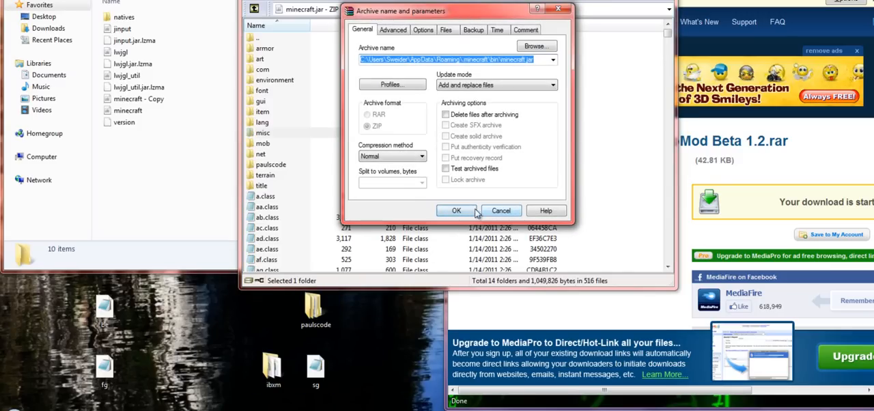
{"action": "left_click", "coordinate": [456, 210]}
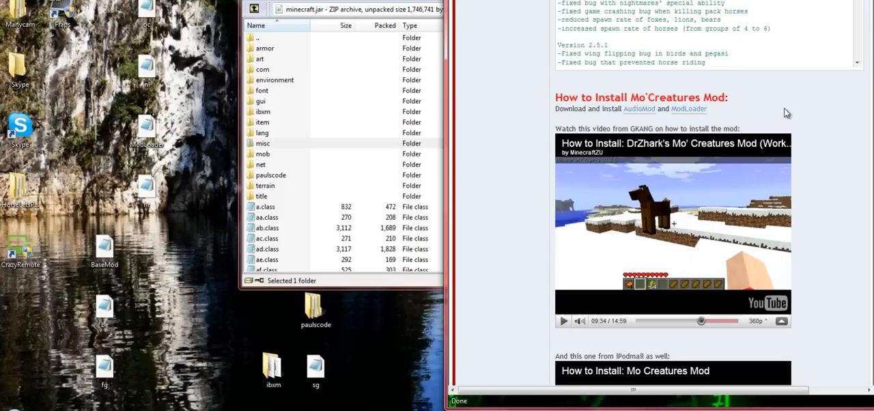
{"action": "mouse_move", "coordinate": [849, 217]}
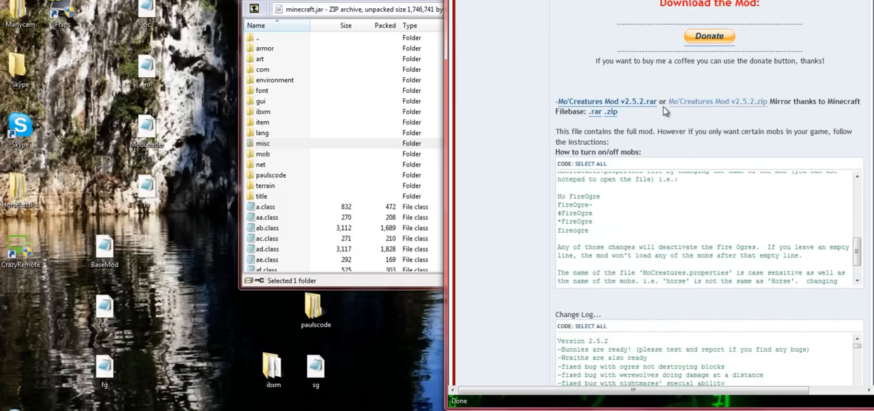
- Download Mo'Creatures Mod v2.5.2.zip from the post, opening it with WinRAR.ZIP
{"action": "left_click", "coordinate": [716, 101]}
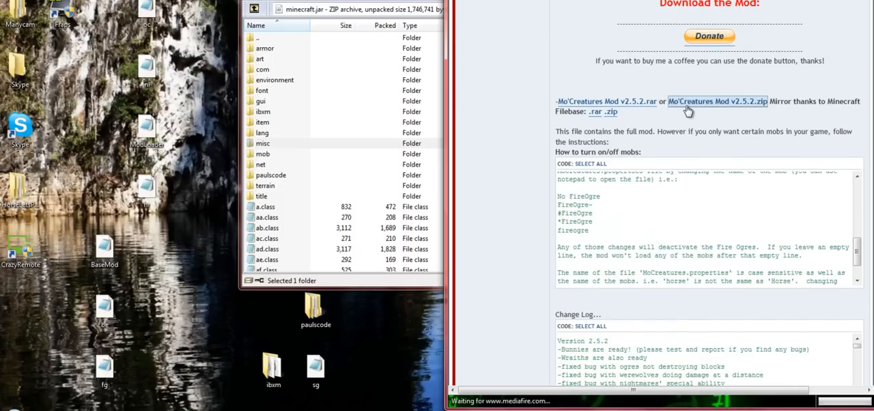
{"action": "left_click", "coordinate": [717, 101]}
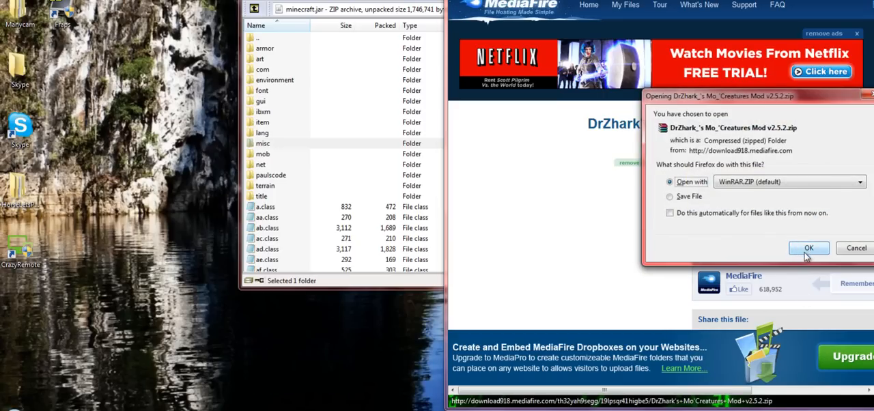
{"action": "left_click", "coordinate": [808, 248]}
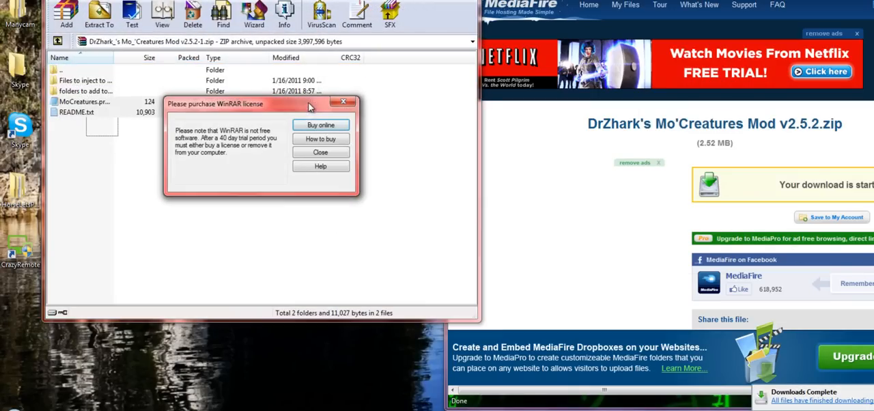
- Dismiss the license reminder, extract the Mo'Creatures folders to the desktop, and open 'folders to add to resources'
{"action": "left_click", "coordinate": [320, 153]}
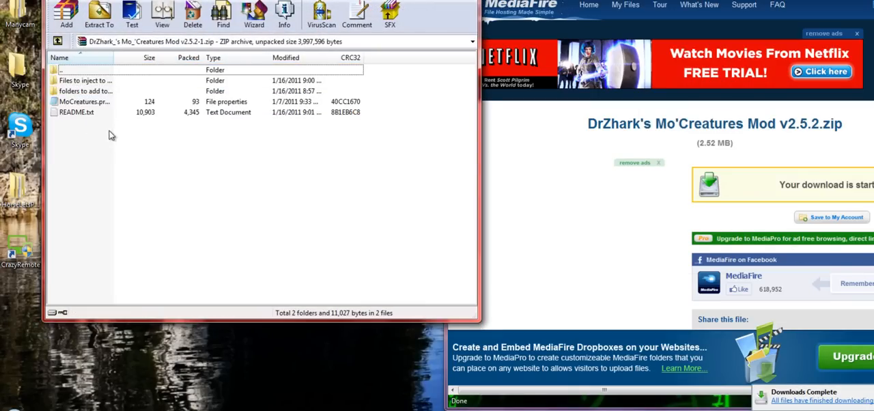
{"action": "left_click", "coordinate": [99, 14]}
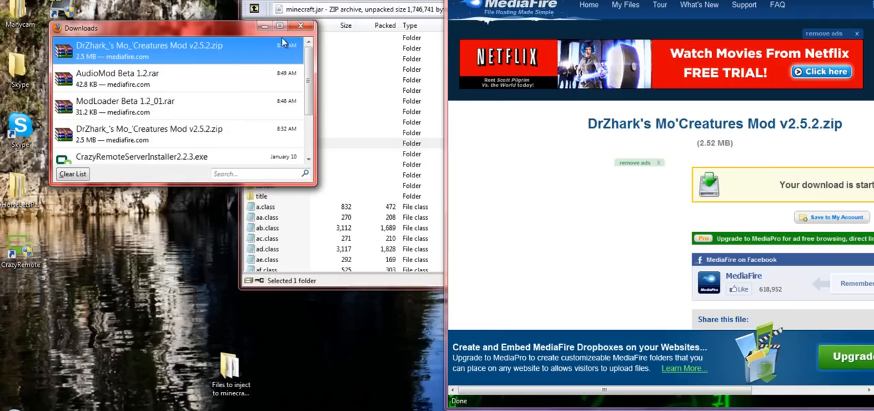
{"action": "left_click", "coordinate": [300, 25]}
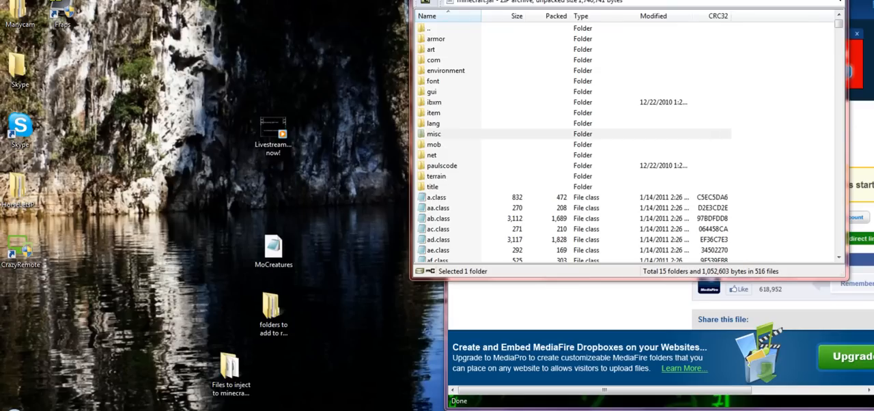
{"action": "mouse_move", "coordinate": [325, 297]}
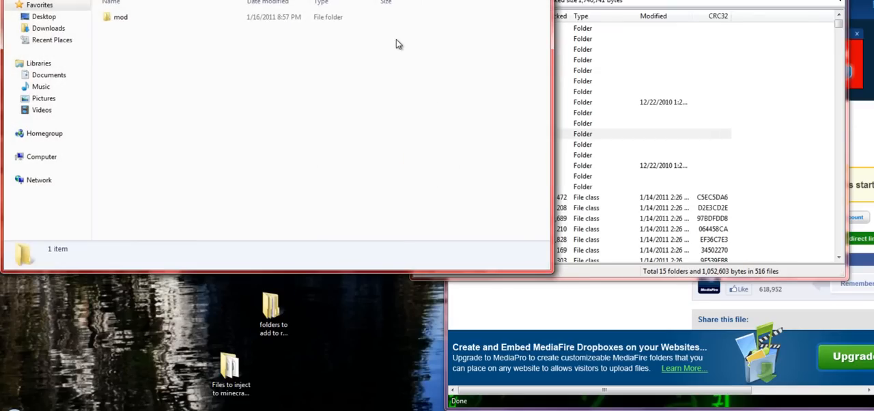
{"action": "left_click", "coordinate": [434, 133]}
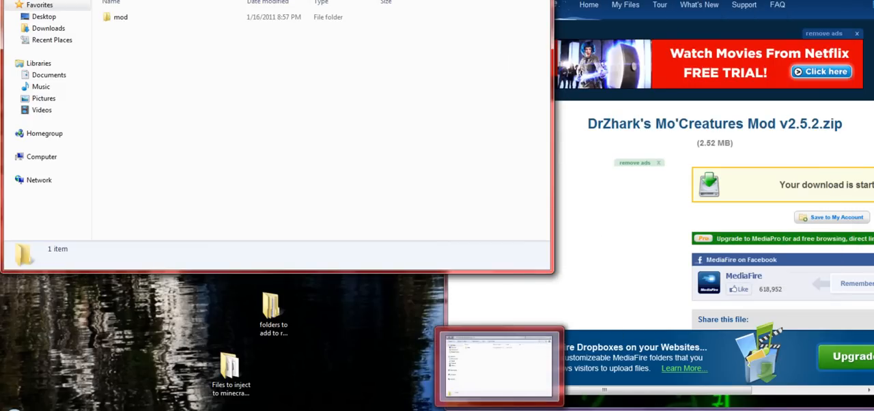
- Open the .minecraft folder in AppData Roaming through the Run box
{"action": "left_click", "coordinate": [14, 406]}
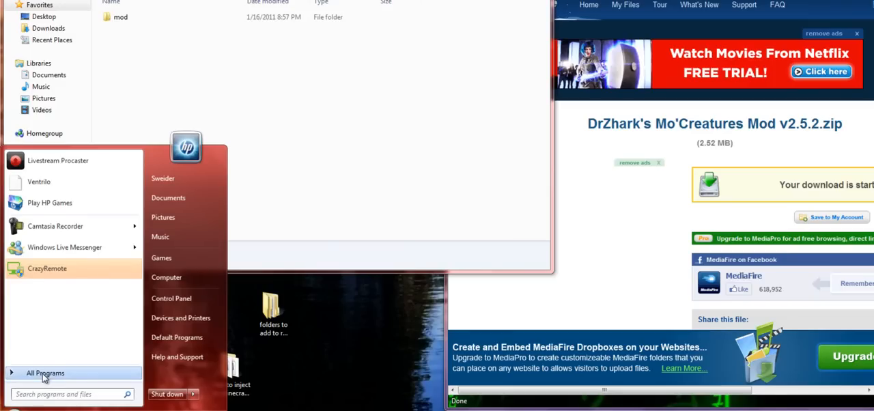
{"action": "left_click", "coordinate": [45, 373]}
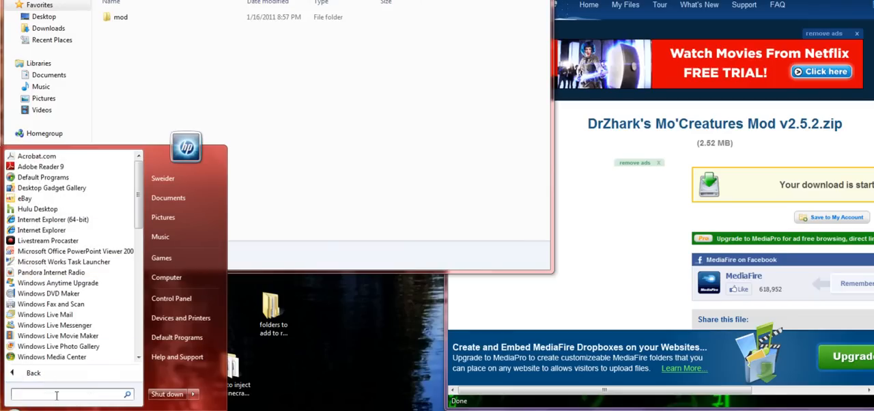
{"action": "type", "text": "run"}
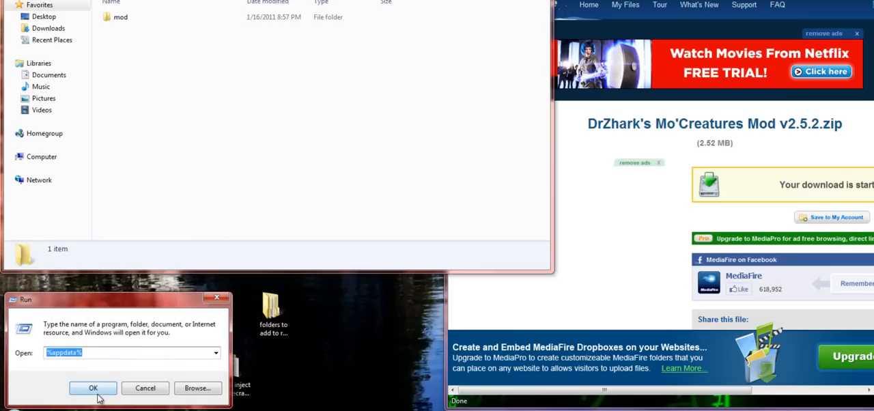
{"action": "left_click", "coordinate": [93, 388]}
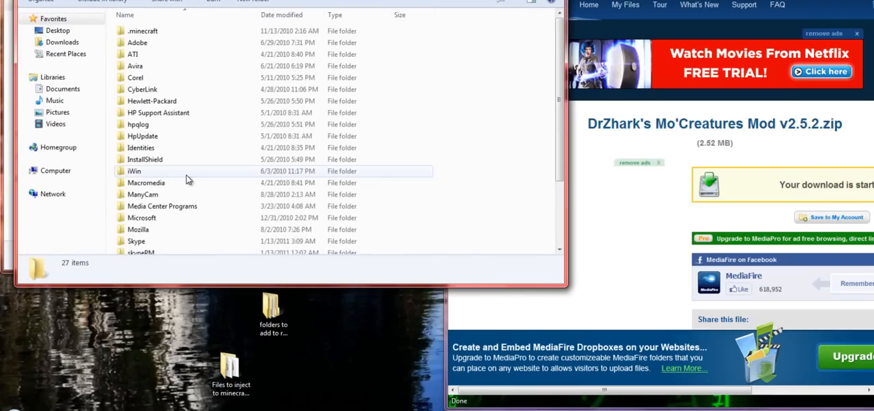
{"action": "double_click", "coordinate": [142, 30]}
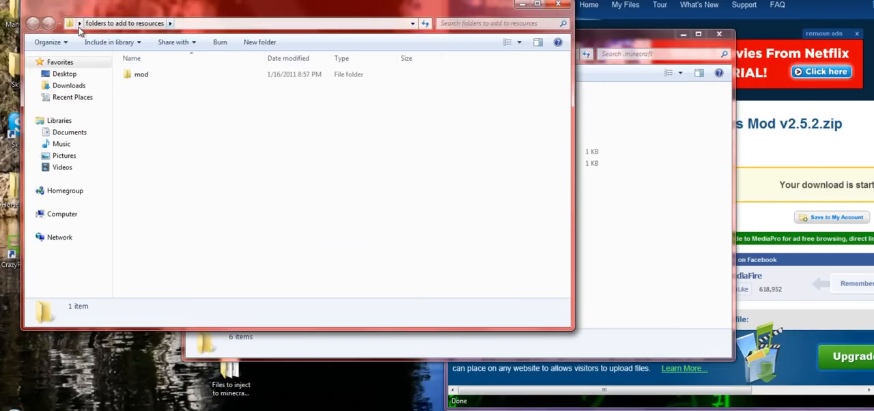
{"action": "mouse_move", "coordinate": [589, 48]}
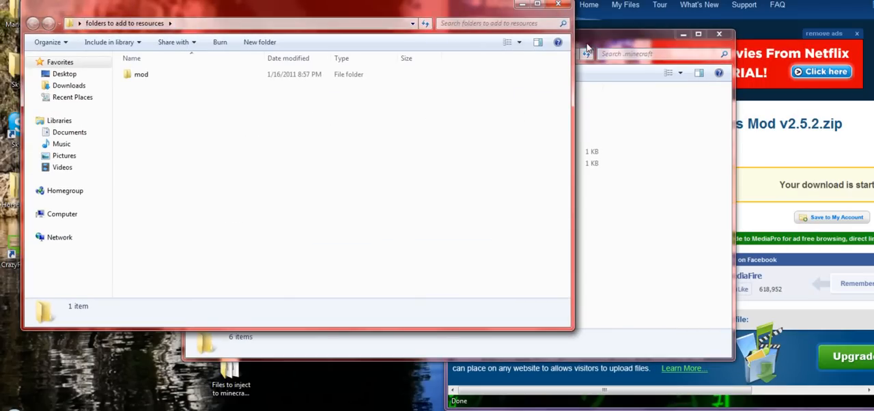
- Move the mod folders into resources, merging mod and sound folders and replacing existing files
{"action": "left_click", "coordinate": [309, 116]}
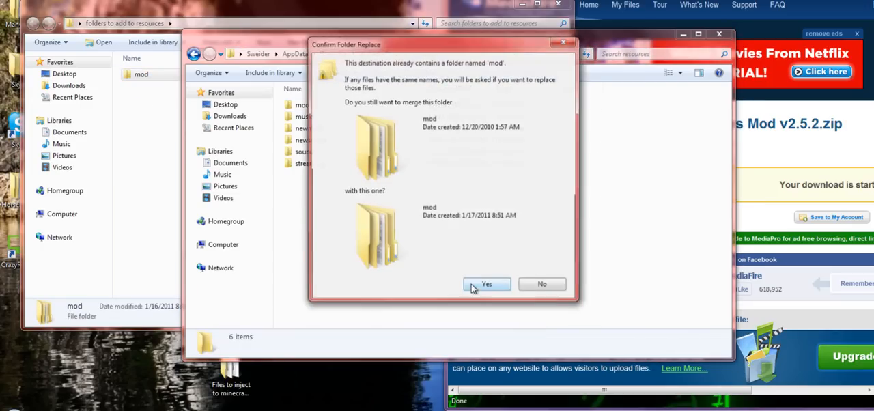
{"action": "left_click", "coordinate": [486, 283]}
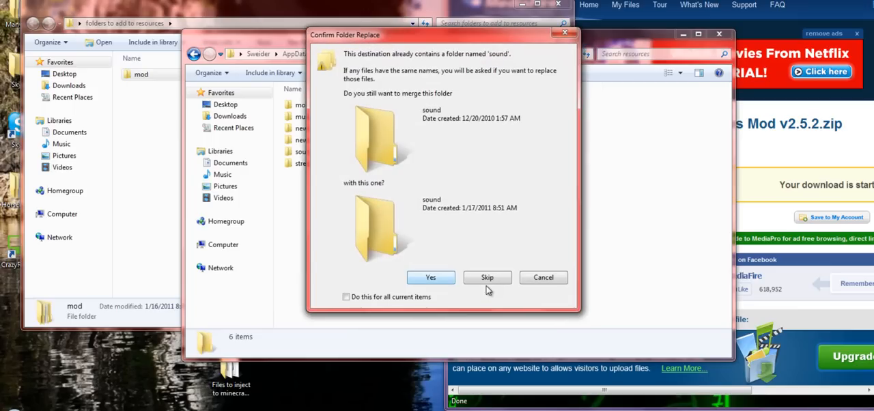
{"action": "left_click", "coordinate": [430, 277]}
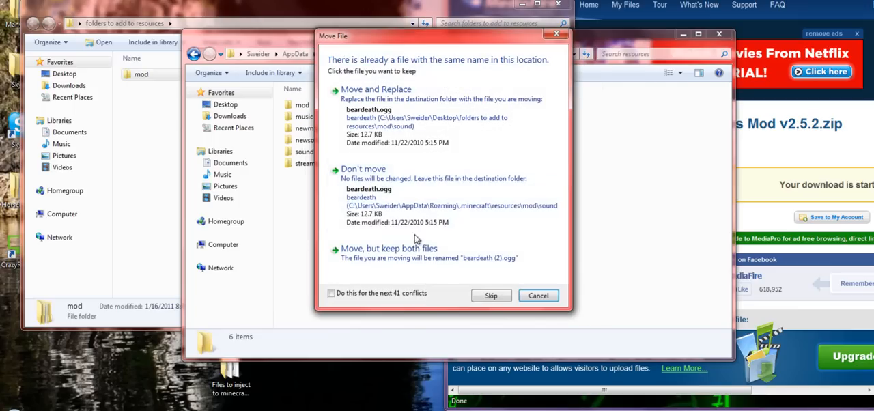
{"action": "left_click", "coordinate": [331, 293]}
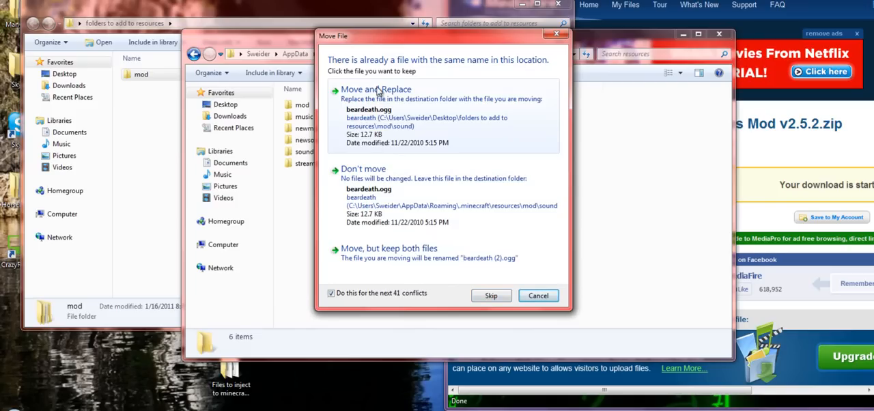
{"action": "left_click", "coordinate": [375, 89]}
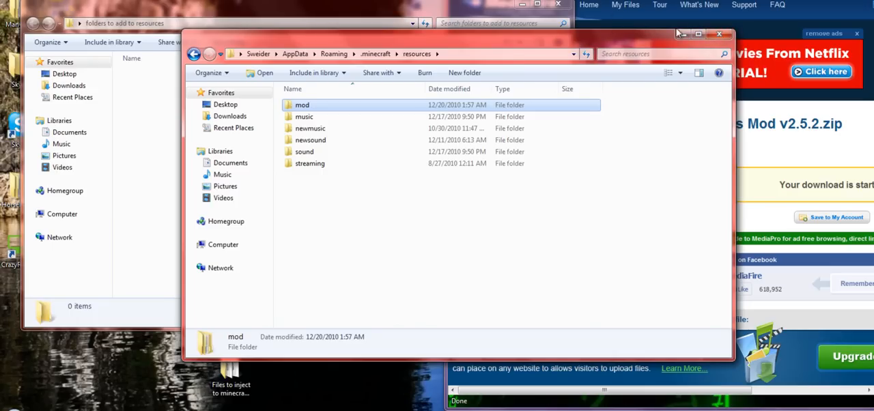
- Return to .minecraft and open the 'Files to inject to minecraft.jar' folder
{"action": "left_click", "coordinate": [194, 54]}
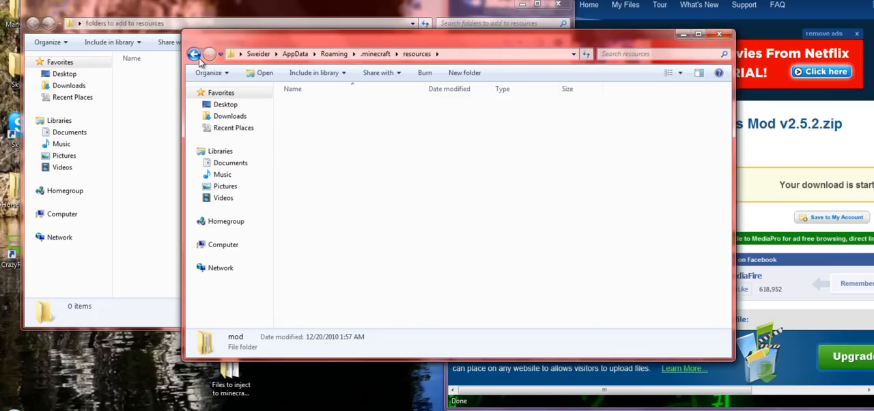
{"action": "left_click", "coordinate": [194, 54]}
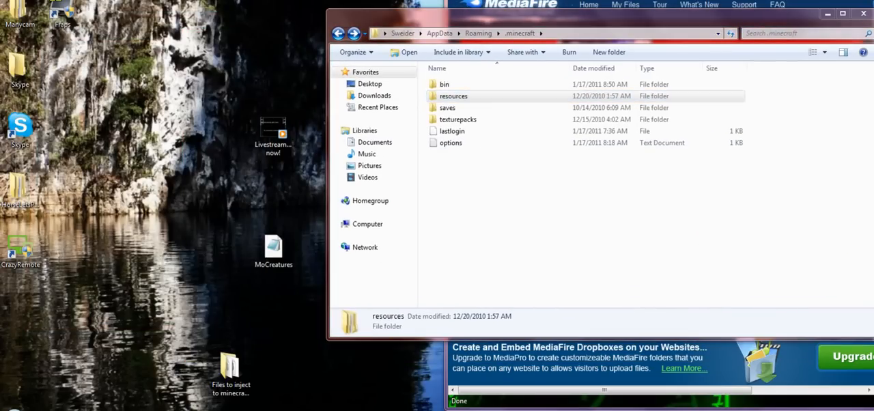
{"action": "left_click", "coordinate": [231, 368]}
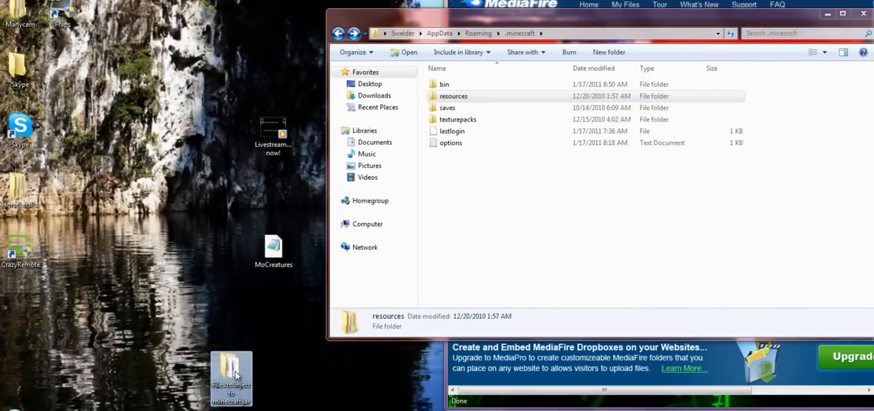
{"action": "double_click", "coordinate": [231, 375]}
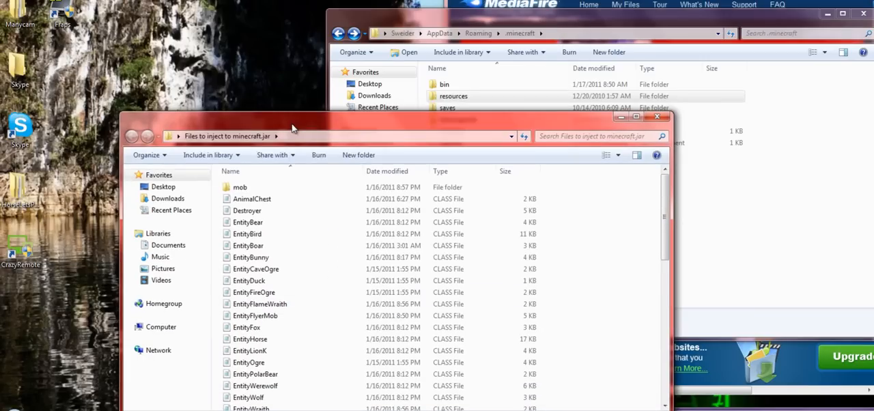
- Open bin\minecraft.jar as a WinRAR archive
{"action": "left_click", "coordinate": [453, 96]}
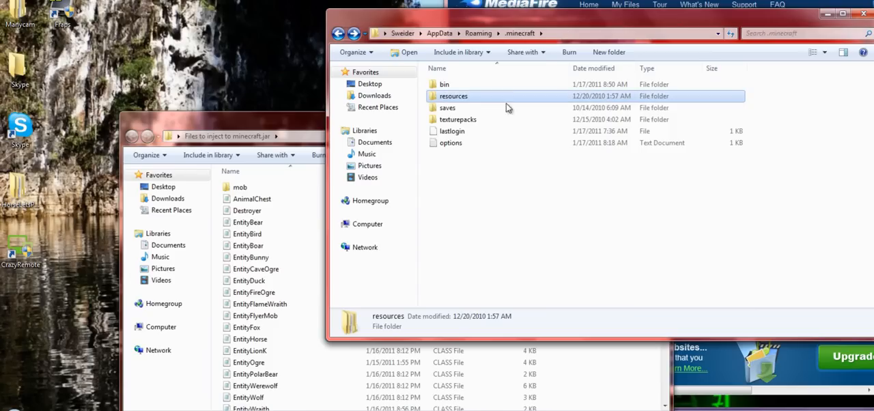
{"action": "double_click", "coordinate": [445, 83]}
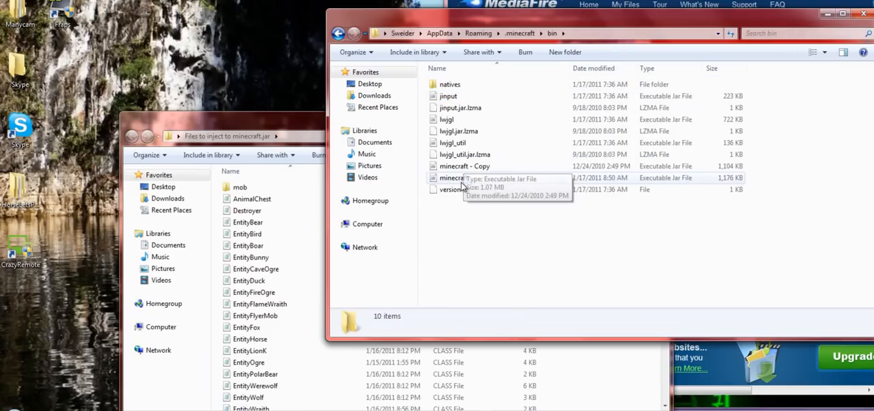
{"action": "right_click", "coordinate": [454, 177]}
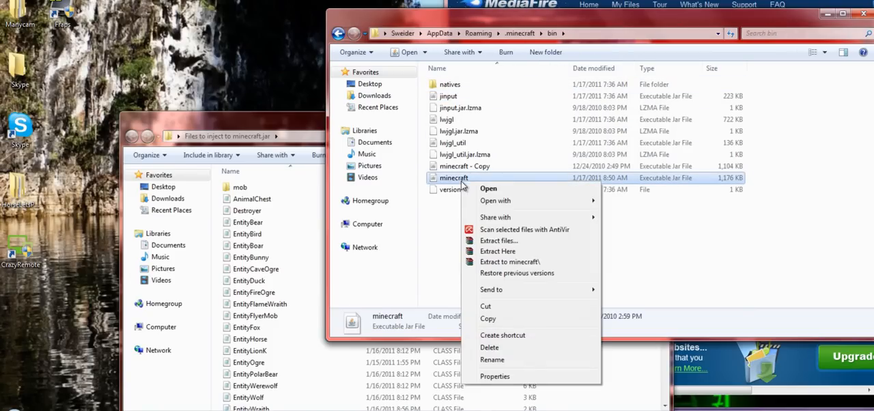
{"action": "mouse_move", "coordinate": [486, 200]}
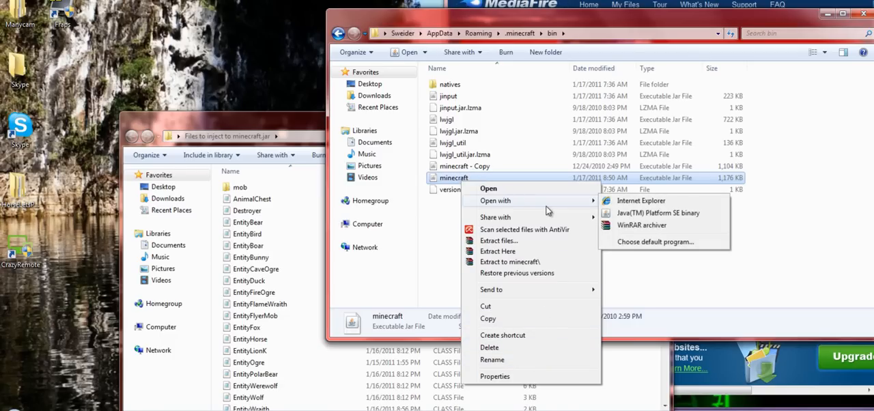
{"action": "mouse_move", "coordinate": [640, 225]}
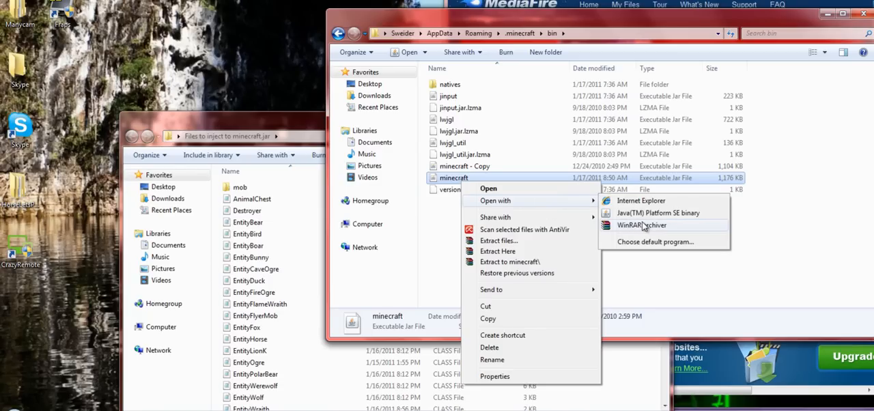
{"action": "left_click", "coordinate": [640, 226]}
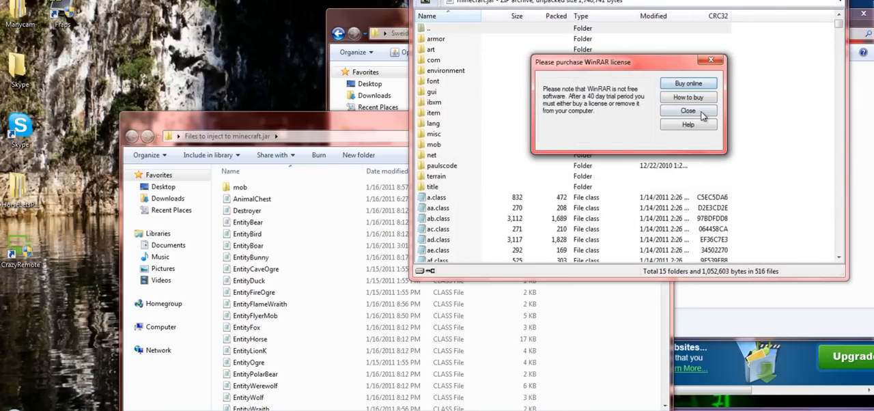
{"action": "left_click", "coordinate": [688, 110]}
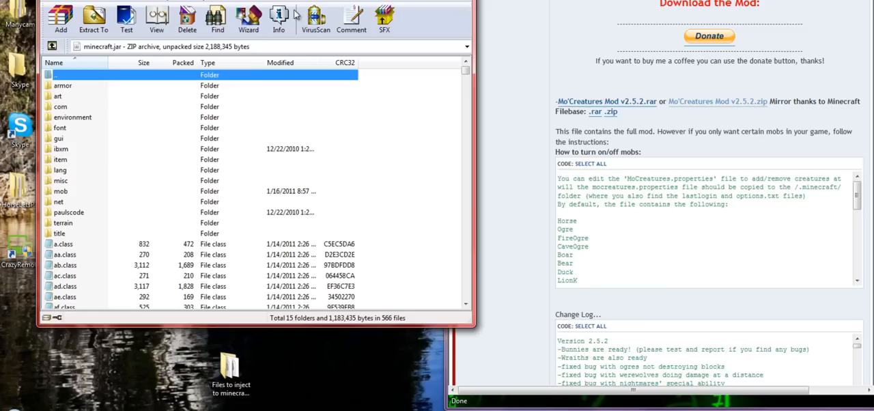
{"action": "mouse_move", "coordinate": [79, 170]}
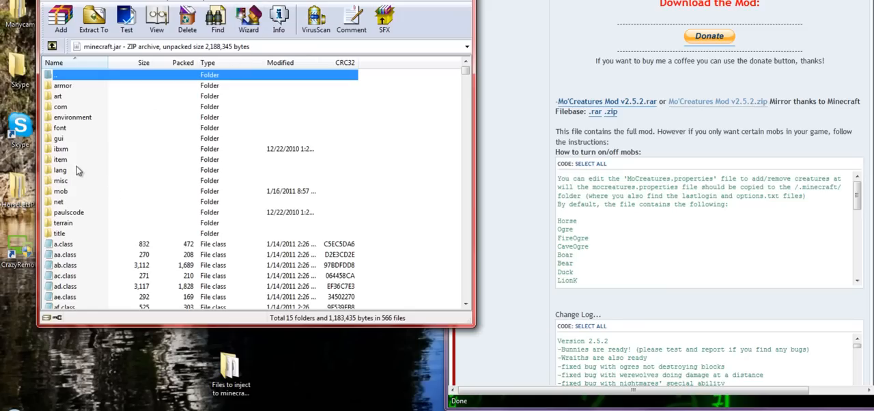
{"action": "mouse_move", "coordinate": [69, 123]}
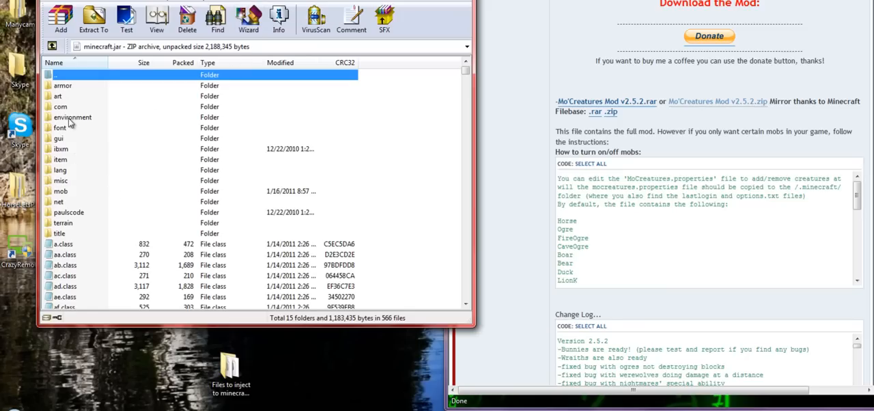
{"action": "mouse_move", "coordinate": [66, 201]}
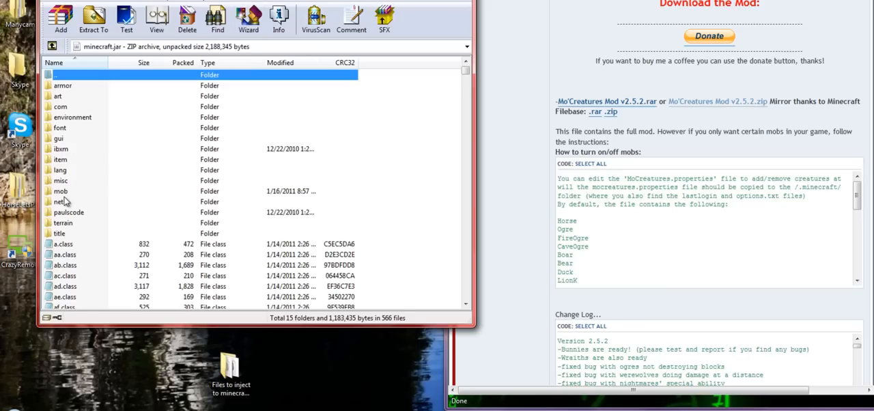
{"action": "mouse_move", "coordinate": [92, 185]}
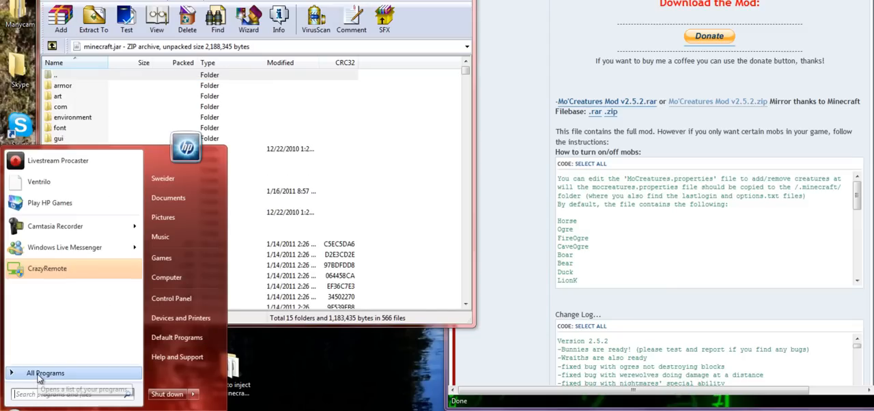
- Reopen %appdata%\.minecraft via Run while minecraft.jar stays open in WinRAR
{"action": "left_click", "coordinate": [45, 372]}
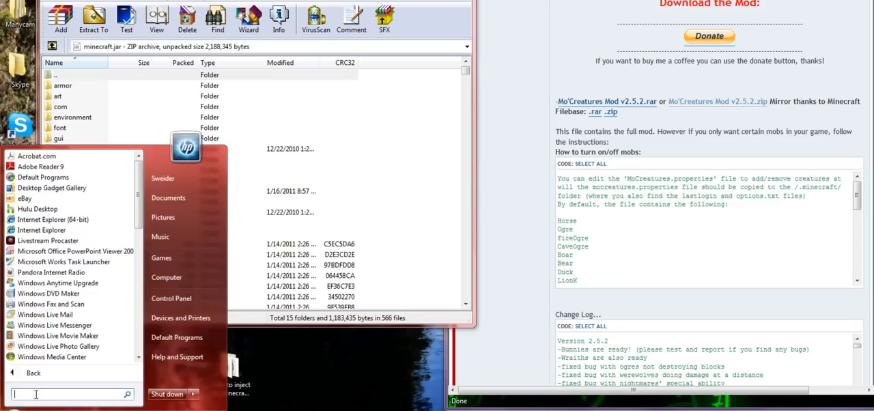
{"action": "type", "text": "run"}
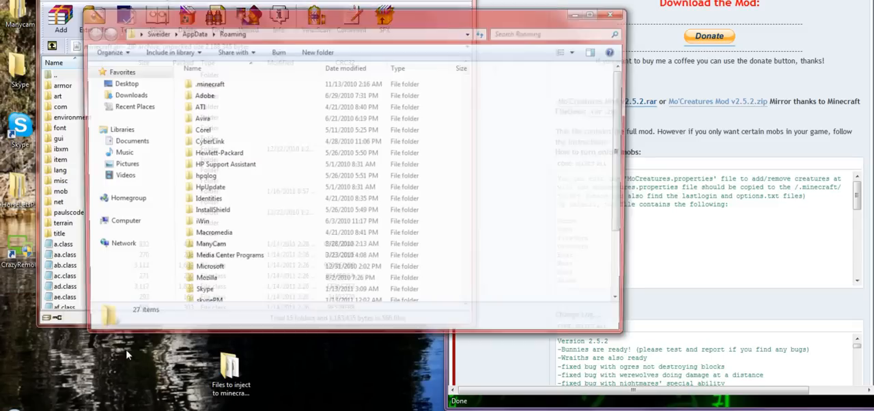
{"action": "double_click", "coordinate": [210, 83]}
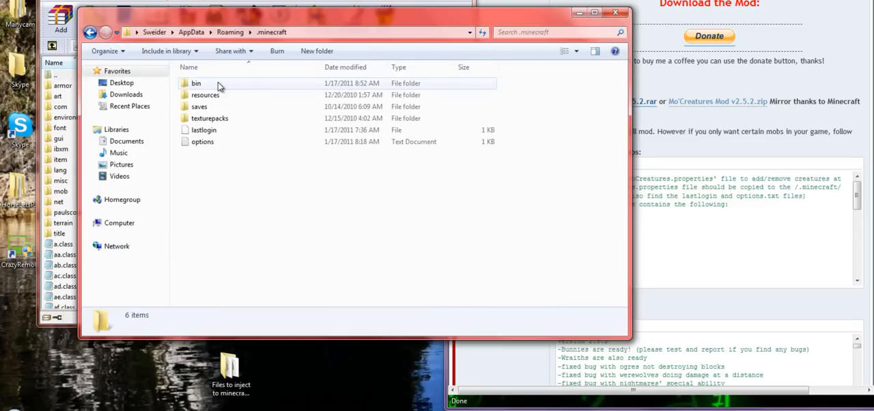
- Check the resources and bin folders, move the MoCreatures properties file into .minecraft, and open it
{"action": "double_click", "coordinate": [199, 106]}
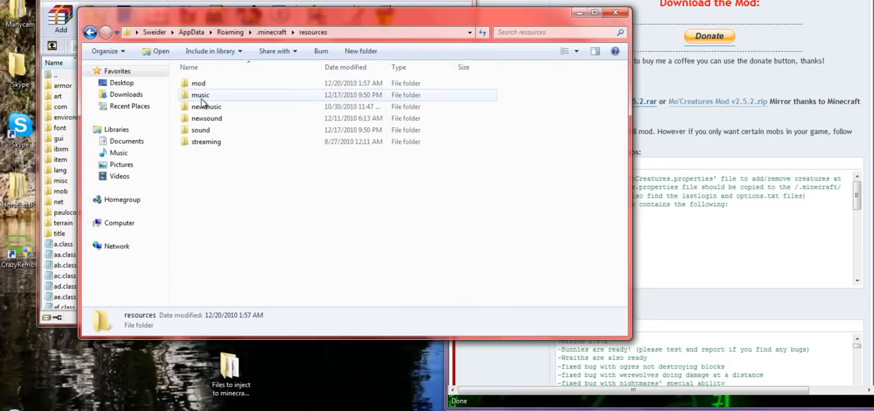
{"action": "left_click", "coordinate": [206, 118]}
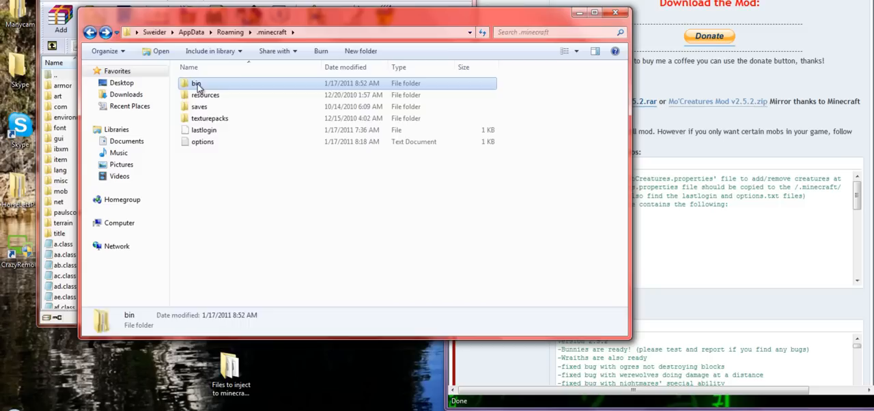
{"action": "double_click", "coordinate": [196, 82]}
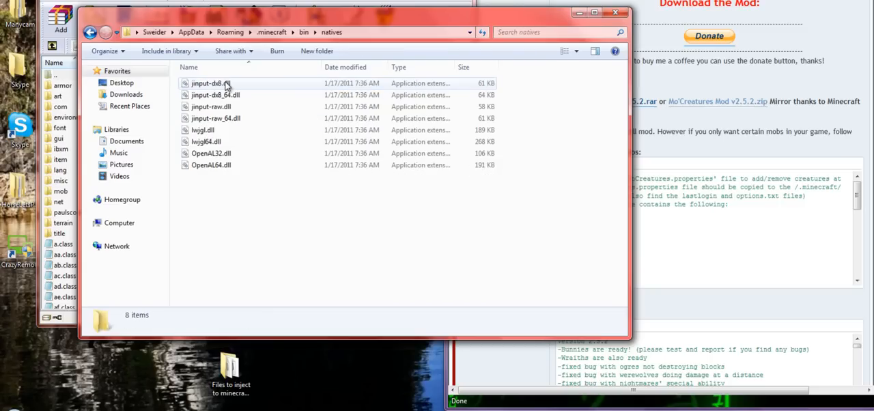
{"action": "left_click", "coordinate": [90, 32]}
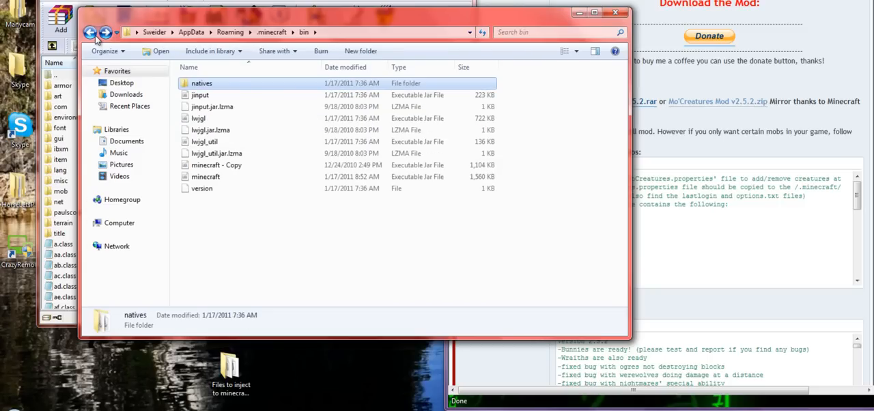
{"action": "left_click", "coordinate": [90, 32]}
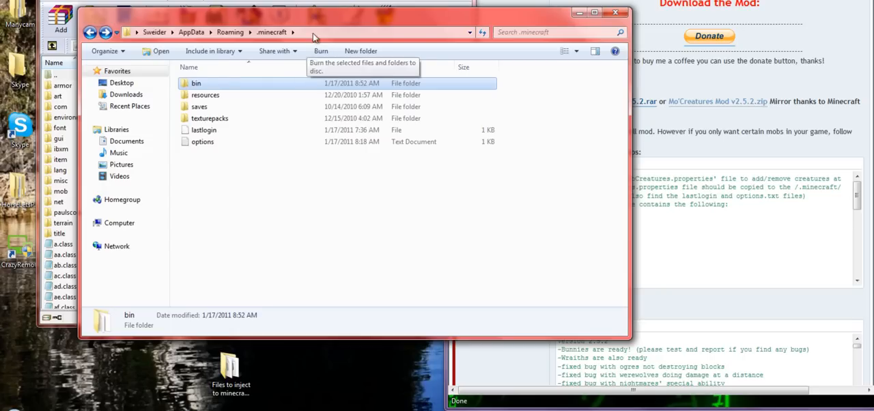
{"action": "mouse_move", "coordinate": [775, 151]}
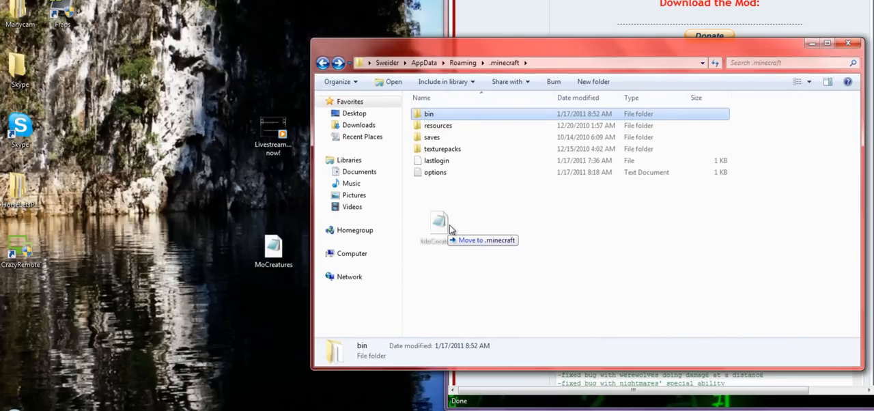
{"action": "left_click_drag", "start_coordinate": [440, 225], "coordinate": [459, 218]}
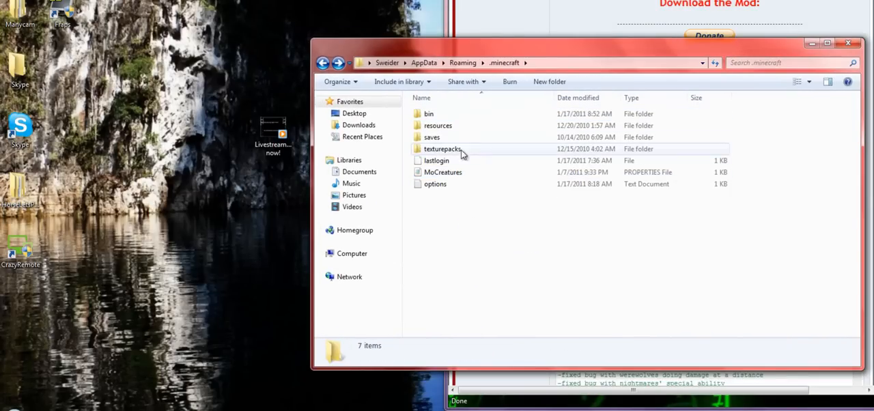
{"action": "double_click", "coordinate": [442, 172]}
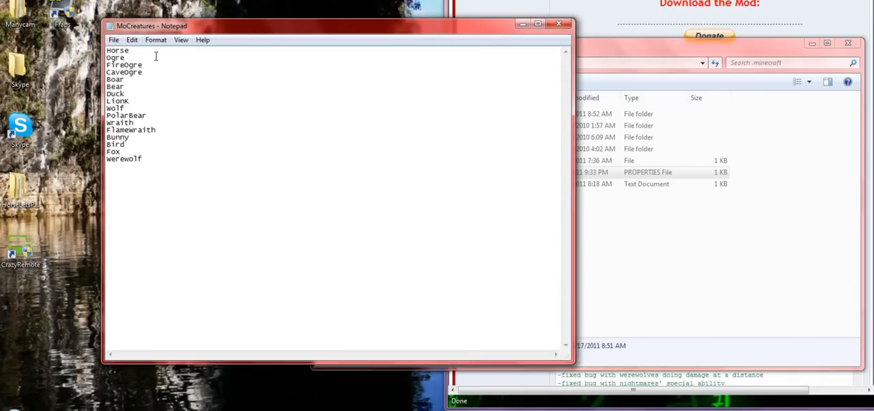
- Edit the ogre and wraith mob names in the MoCreatures file, moving on to Werewolf
{"action": "double_click", "coordinate": [115, 57]}
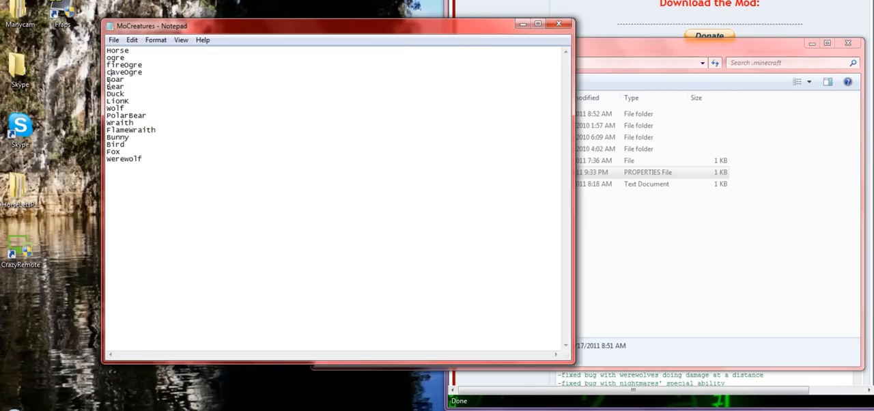
{"action": "mouse_move", "coordinate": [115, 78]}
{"action": "type", "text": "f"}
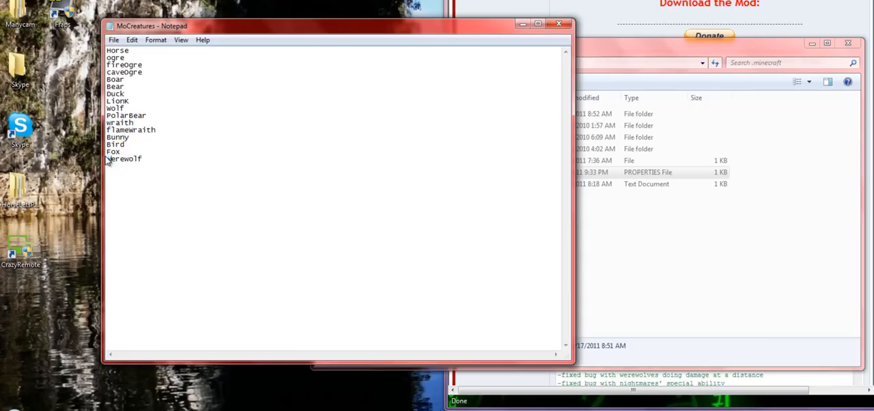
{"action": "left_click", "coordinate": [114, 40]}
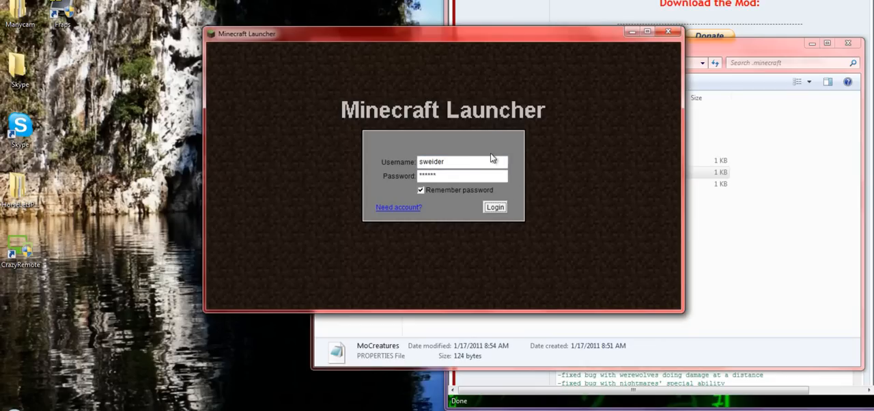
- Log in through the launcher and load a saved singleplayer world
{"action": "left_click", "coordinate": [494, 207]}
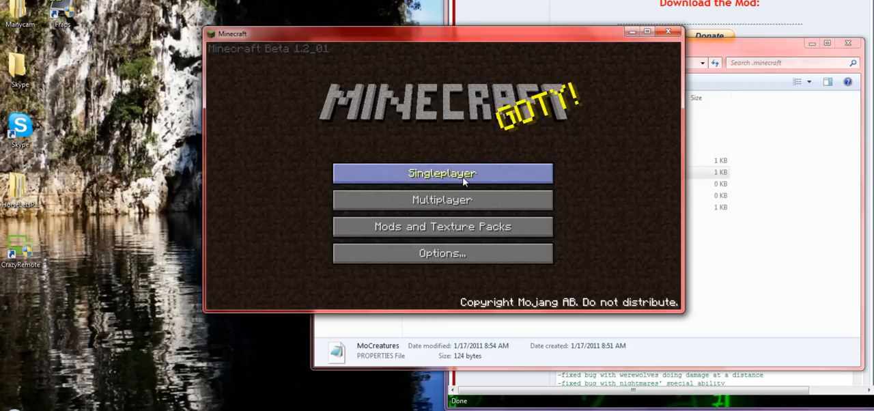
{"action": "left_click", "coordinate": [442, 173]}
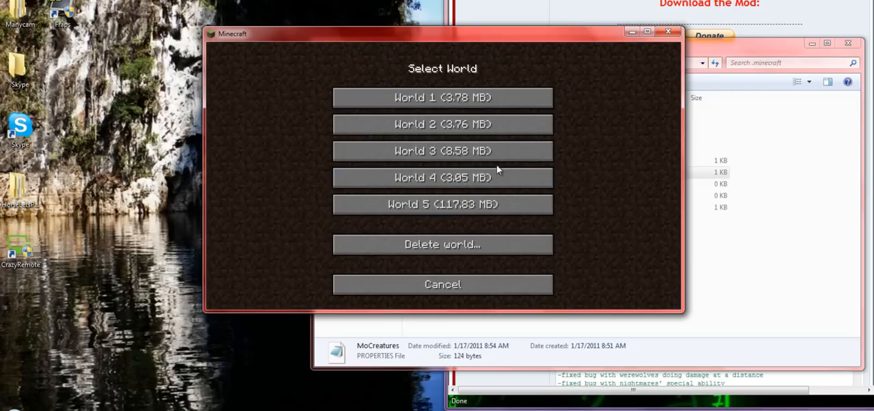
{"action": "left_click", "coordinate": [442, 177]}
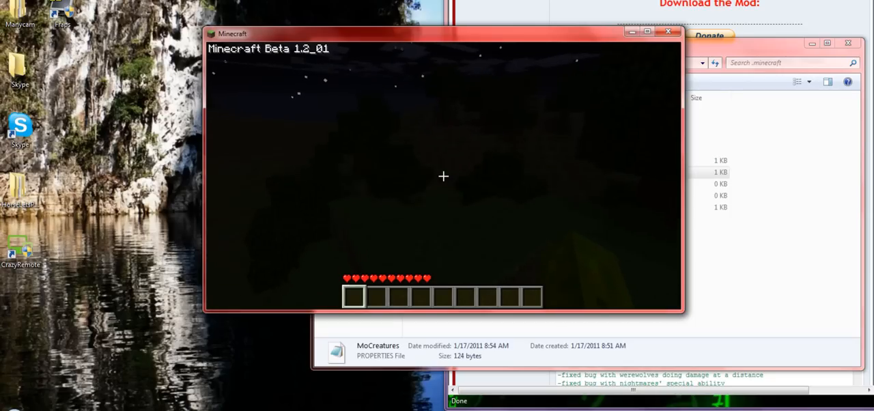
- Pause, save and quit to the title screen, and reopen the singleplayer world list
{"action": "key", "text": "Escape"}
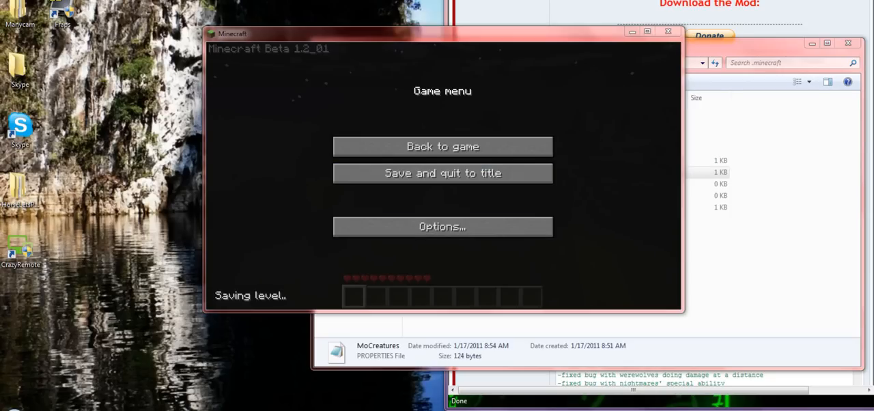
{"action": "left_click", "coordinate": [442, 147]}
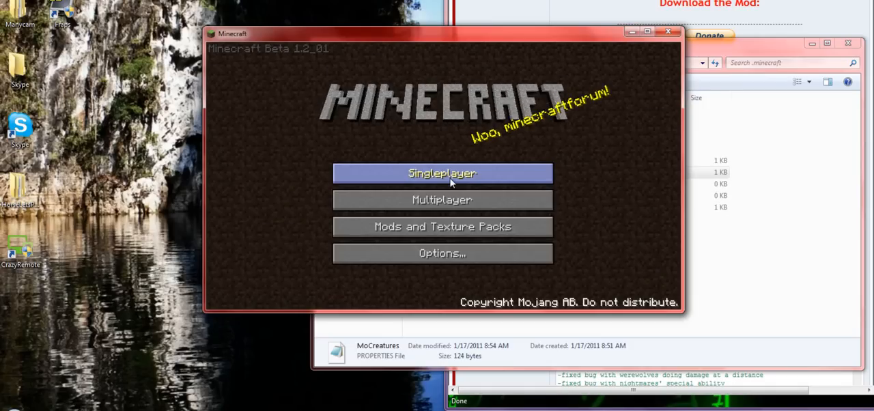
{"action": "left_click", "coordinate": [442, 173]}
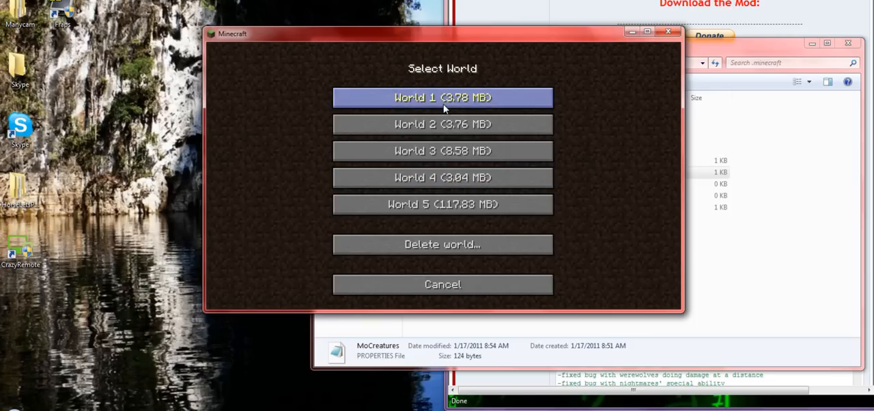
- Load World 1 (3.78 MB) from the singleplayer list
{"action": "left_click", "coordinate": [443, 97]}
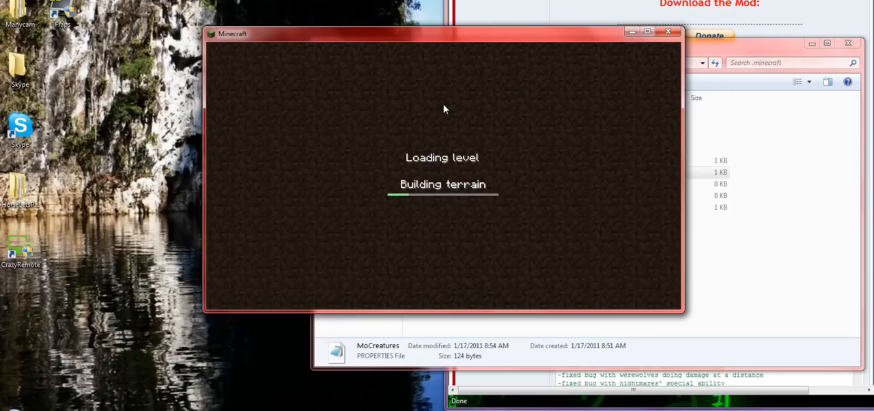
{"action": "mouse_move", "coordinate": [437, 123]}
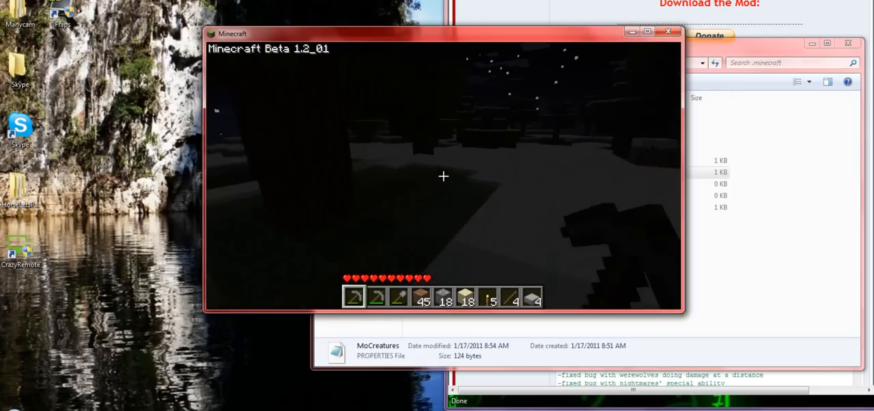
{"action": "mouse_move", "coordinate": [443, 177]}
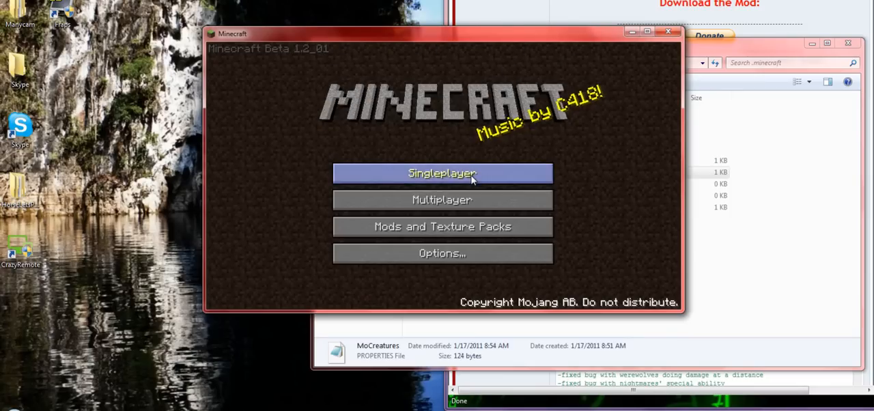
- Enter a singleplayer world, respawn from the game-over screen, and use the pause menu
{"action": "left_click", "coordinate": [441, 173]}
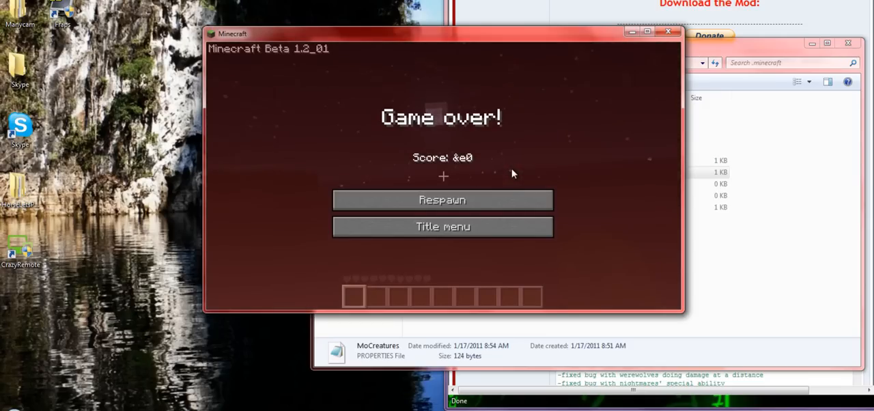
{"action": "left_click", "coordinate": [442, 200]}
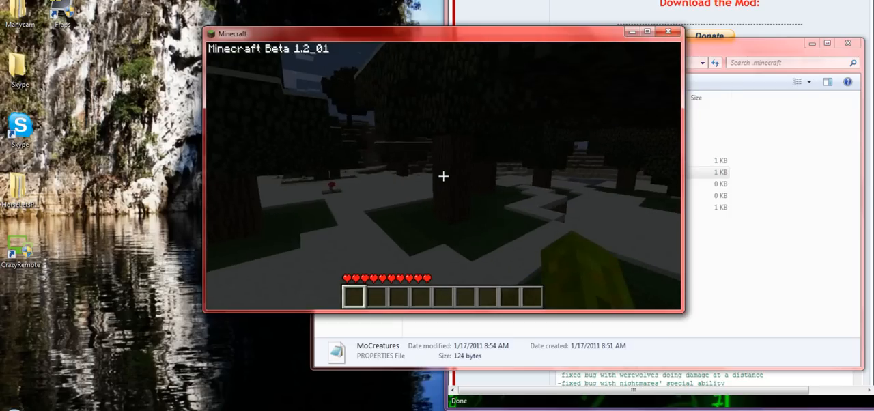
{"action": "key", "text": "Escape"}
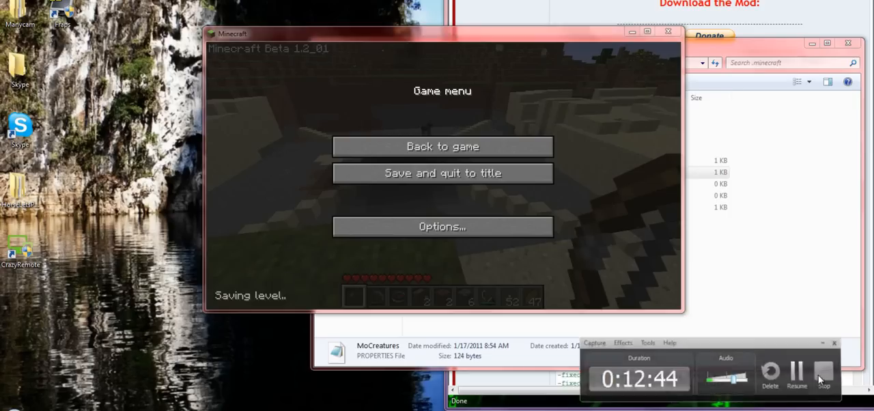
{"action": "left_click", "coordinate": [441, 146]}
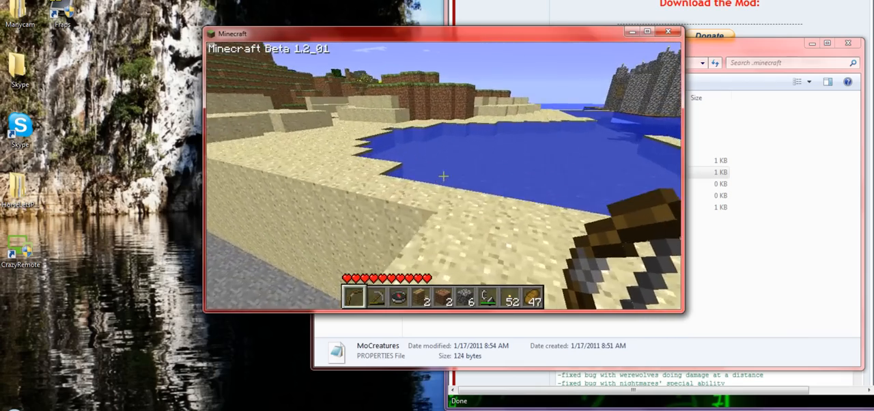
{"action": "mouse_move", "coordinate": [442, 176]}
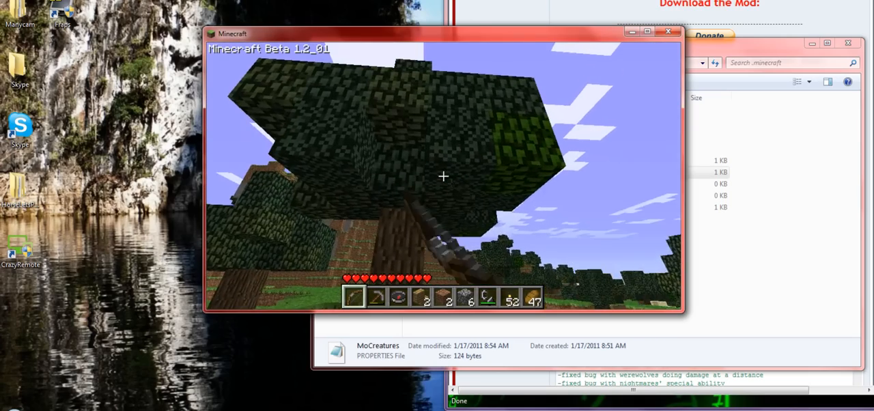
{"action": "mouse_move", "coordinate": [442, 177]}
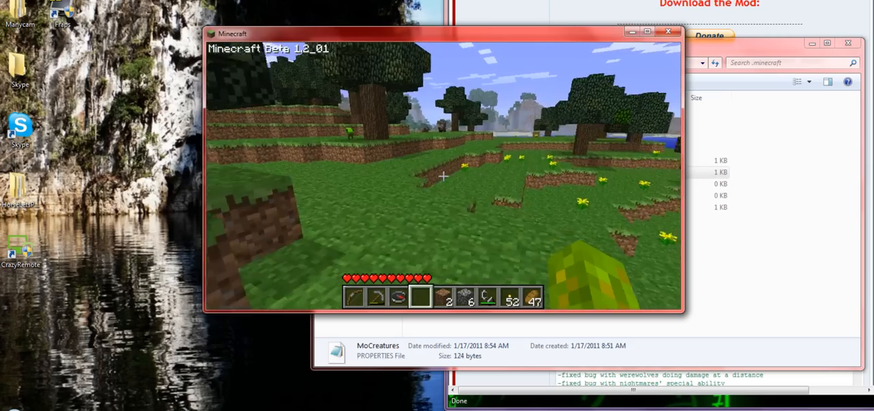
{"action": "mouse_move", "coordinate": [442, 176]}
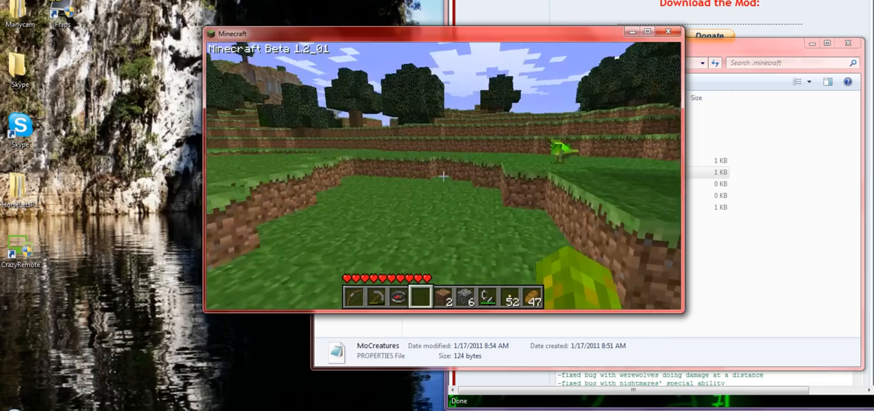